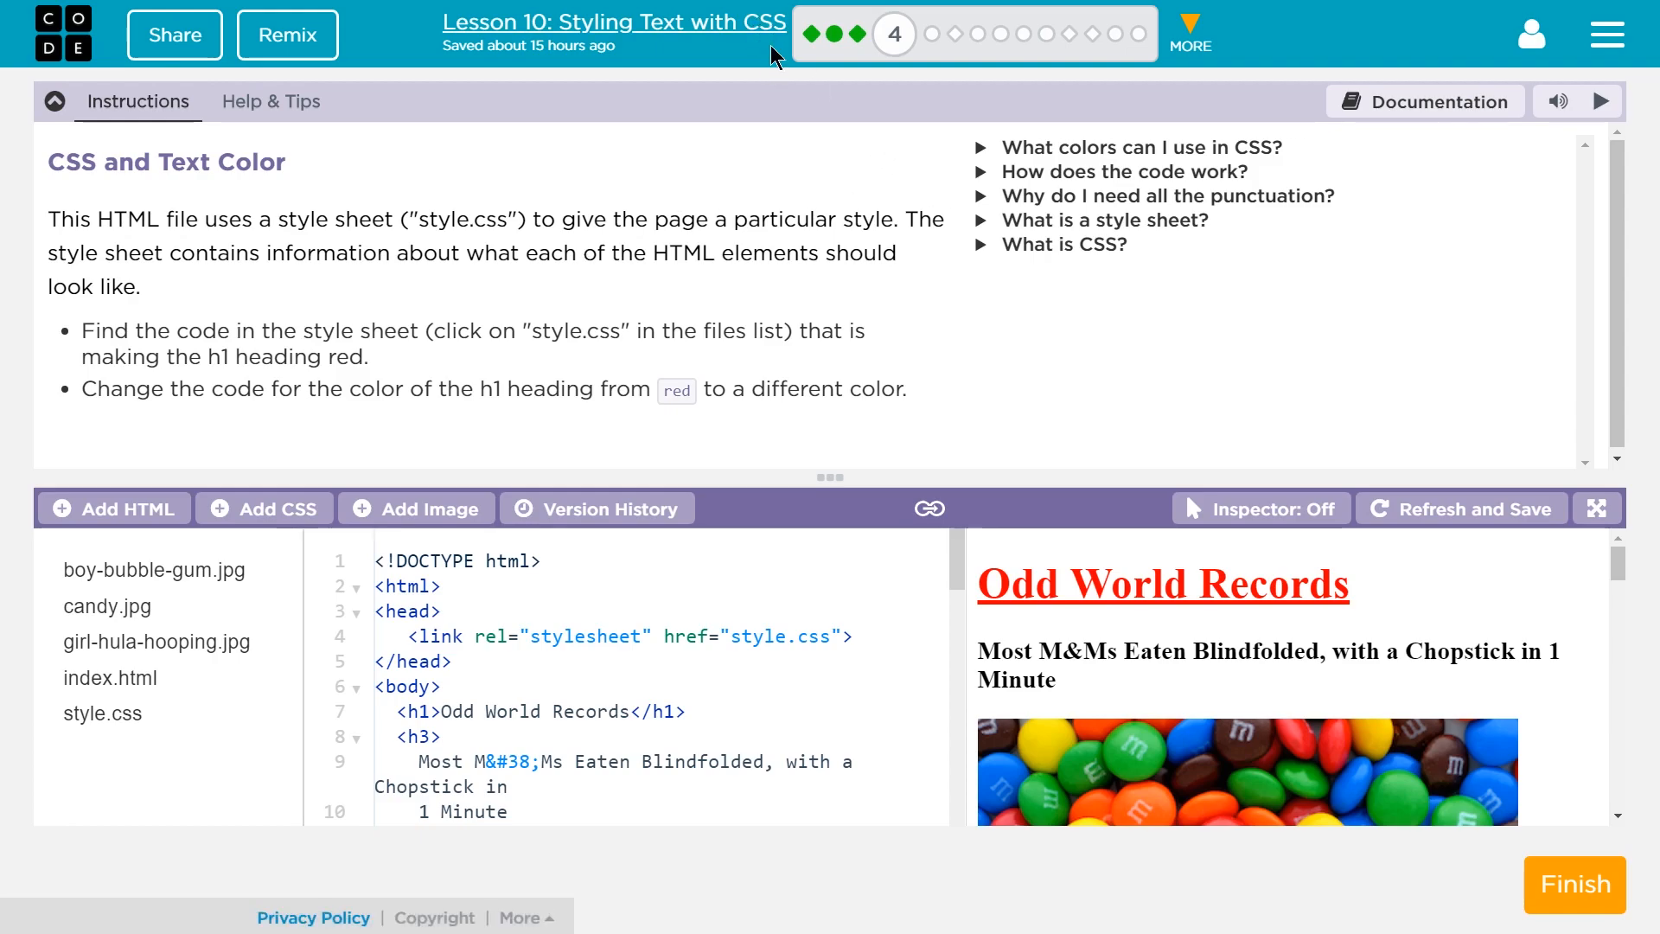
mouse_move(884, 42)
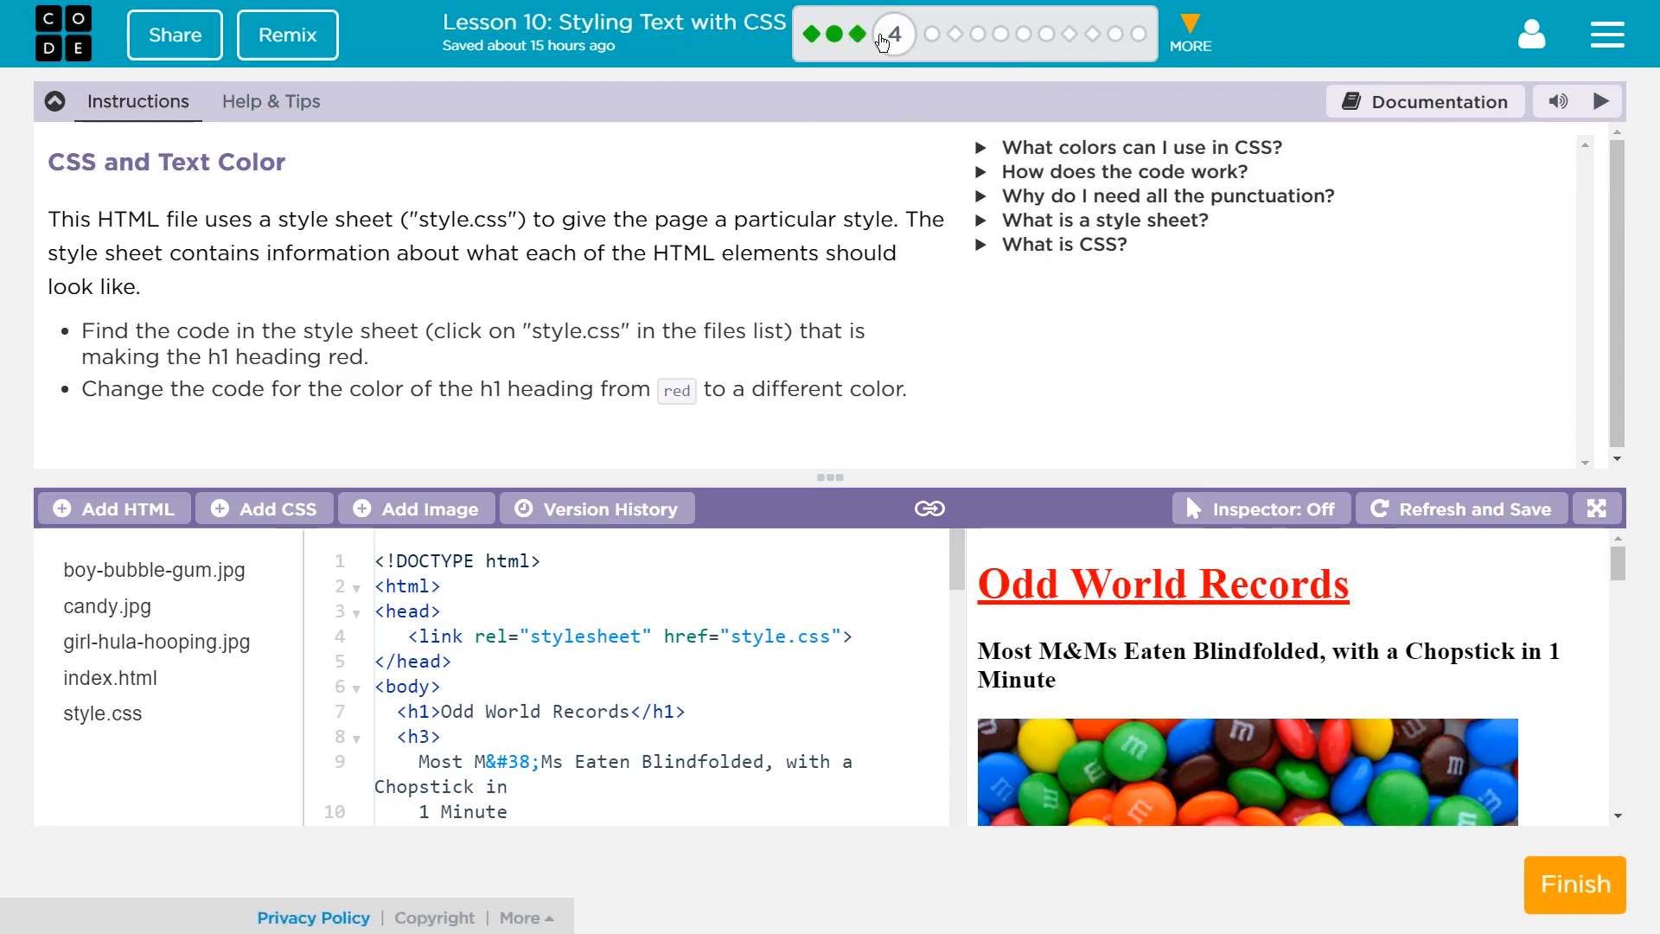
mouse_move(758, 48)
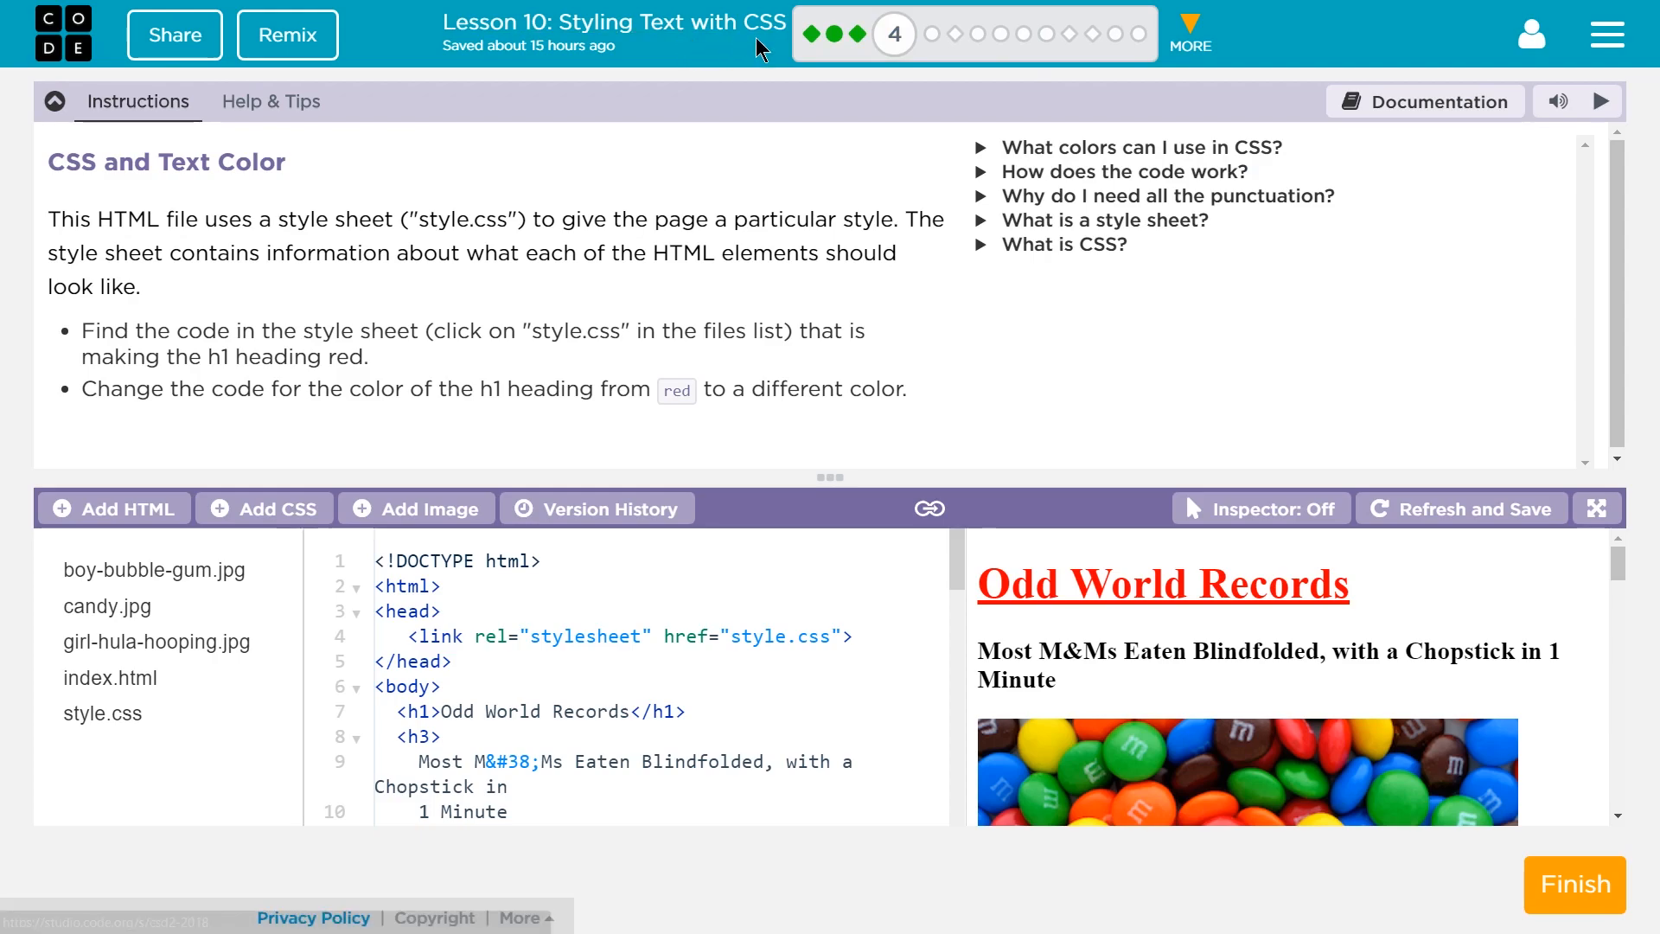
mouse_move(894, 33)
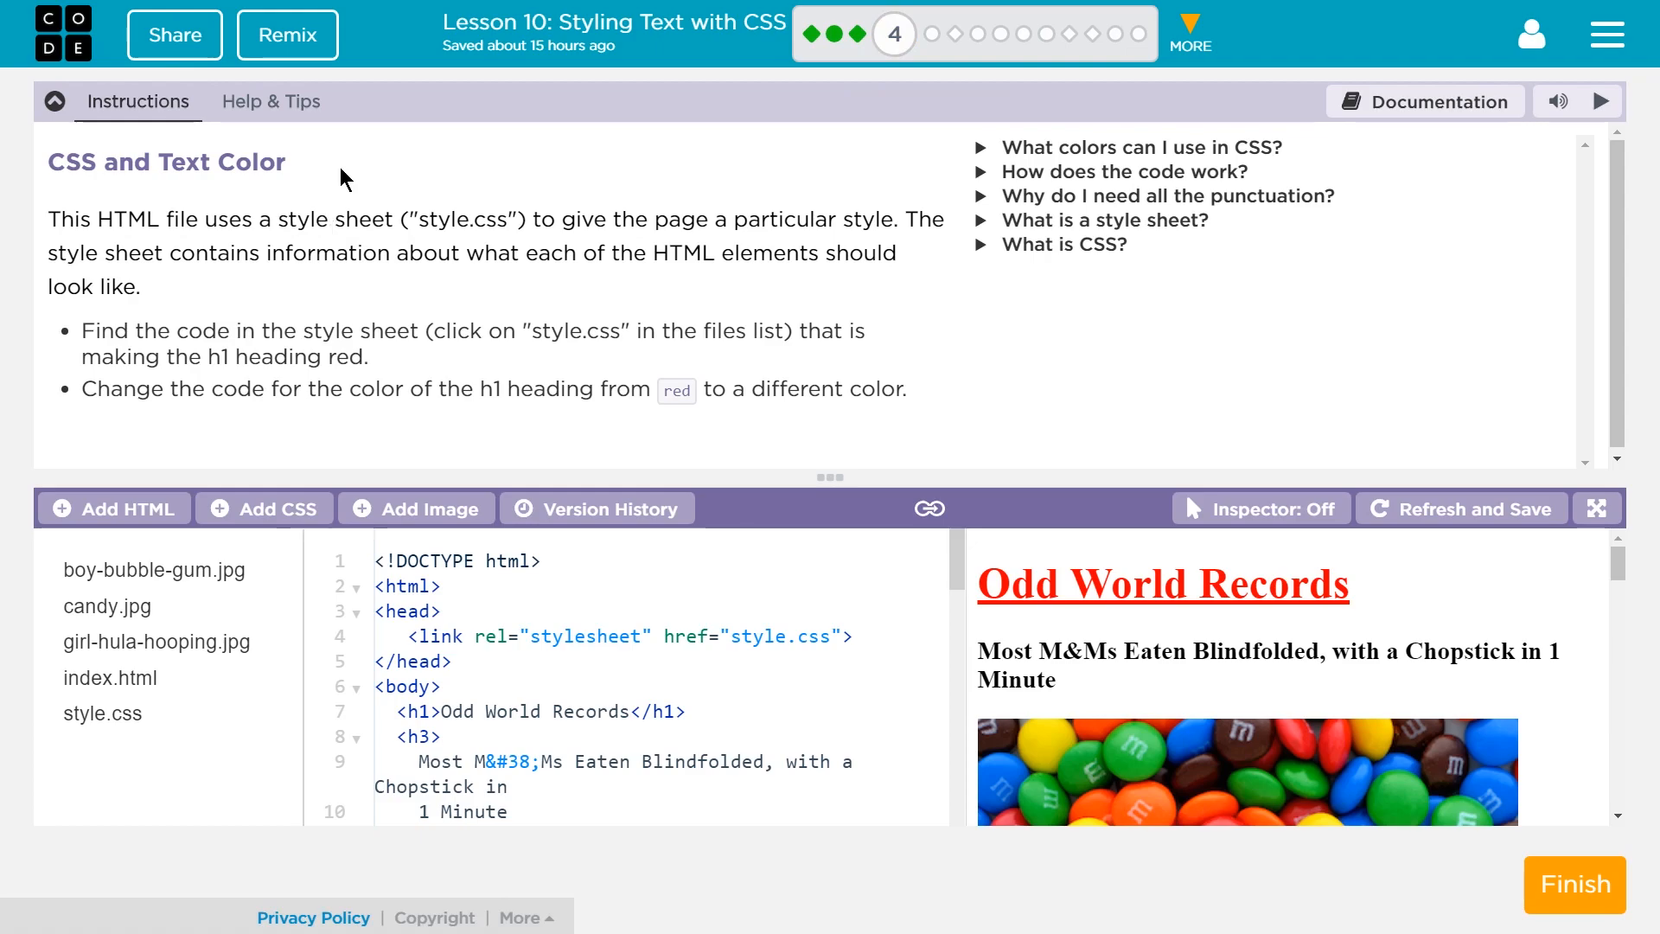
mouse_move(268, 192)
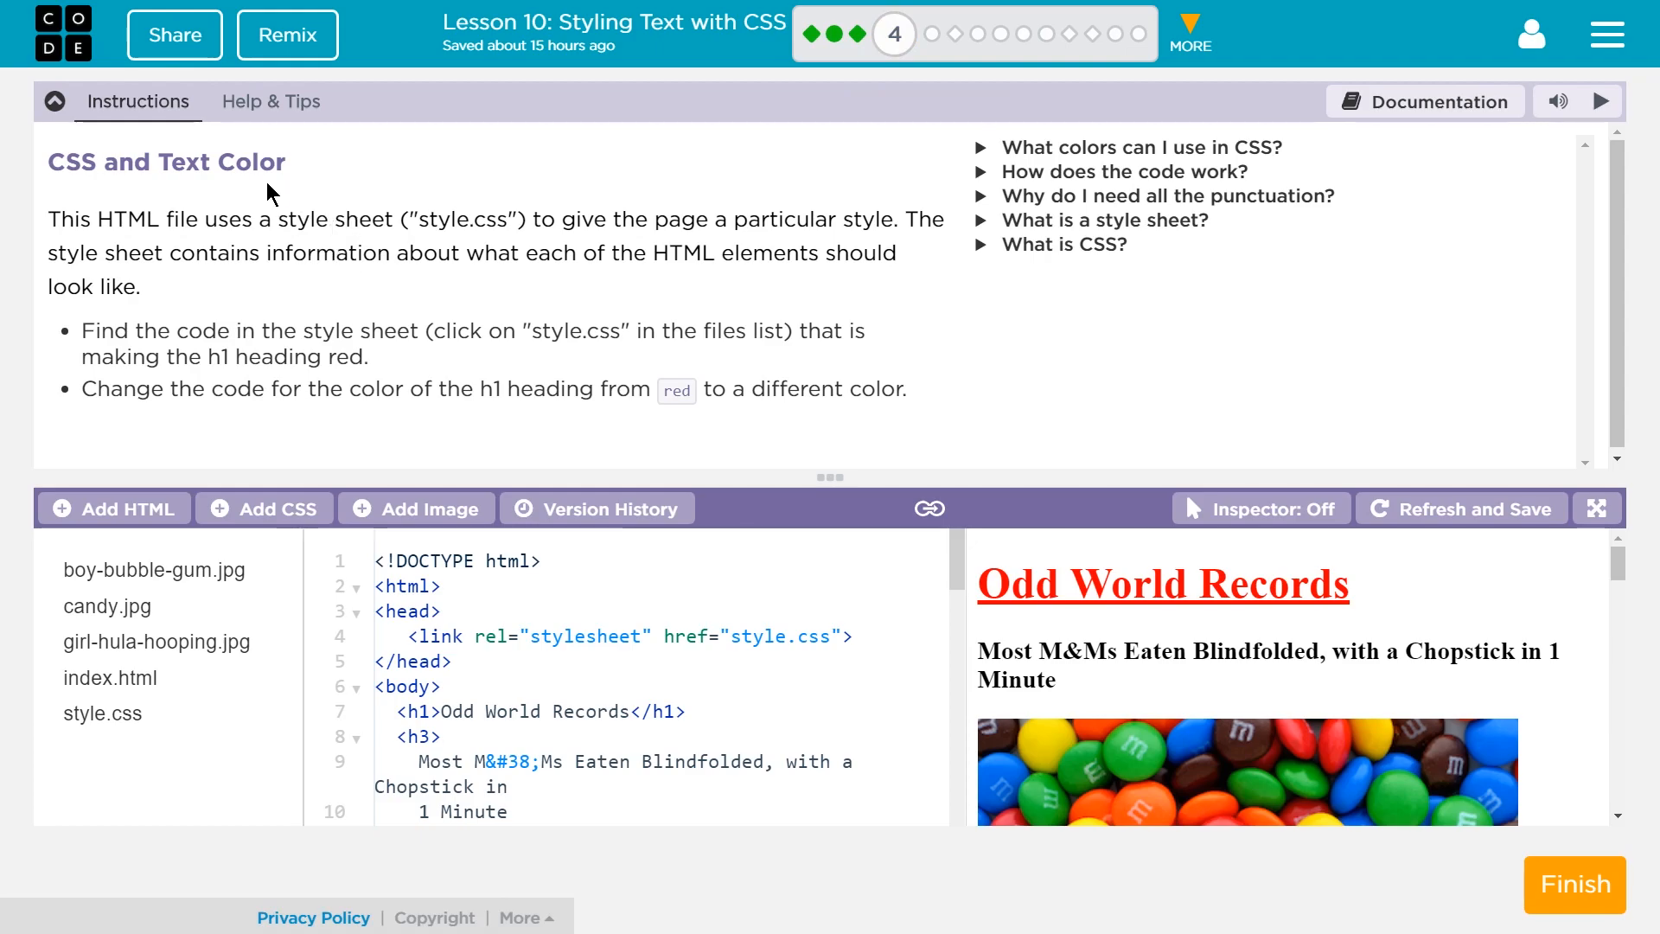
mouse_move(242, 249)
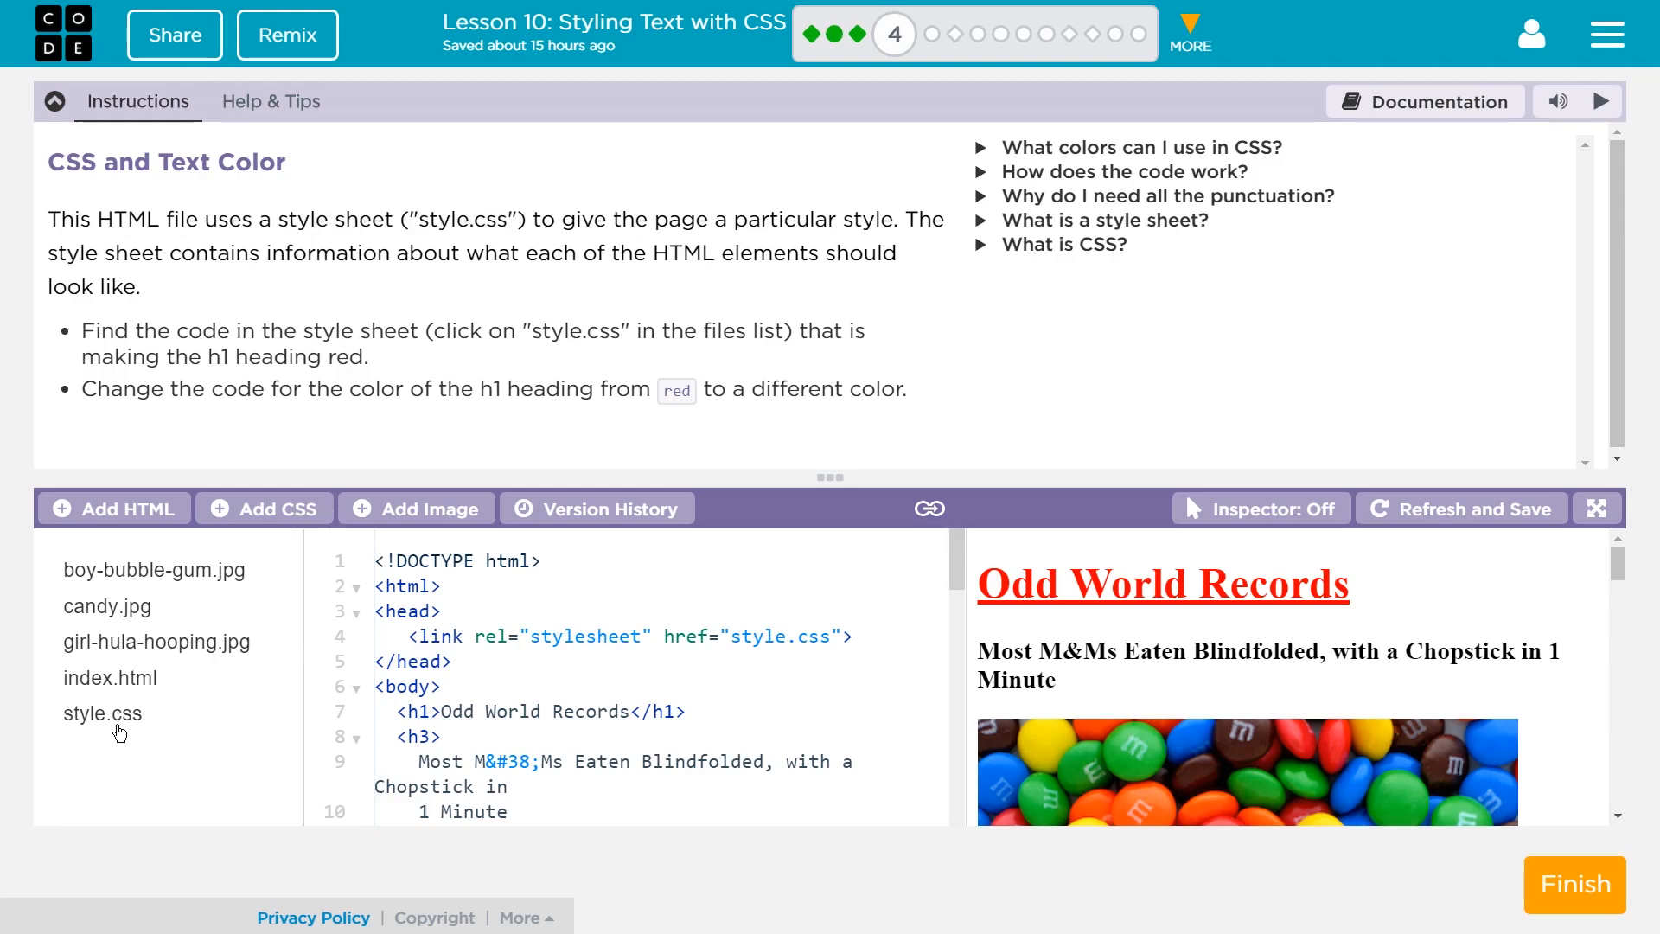
mouse_move(591, 244)
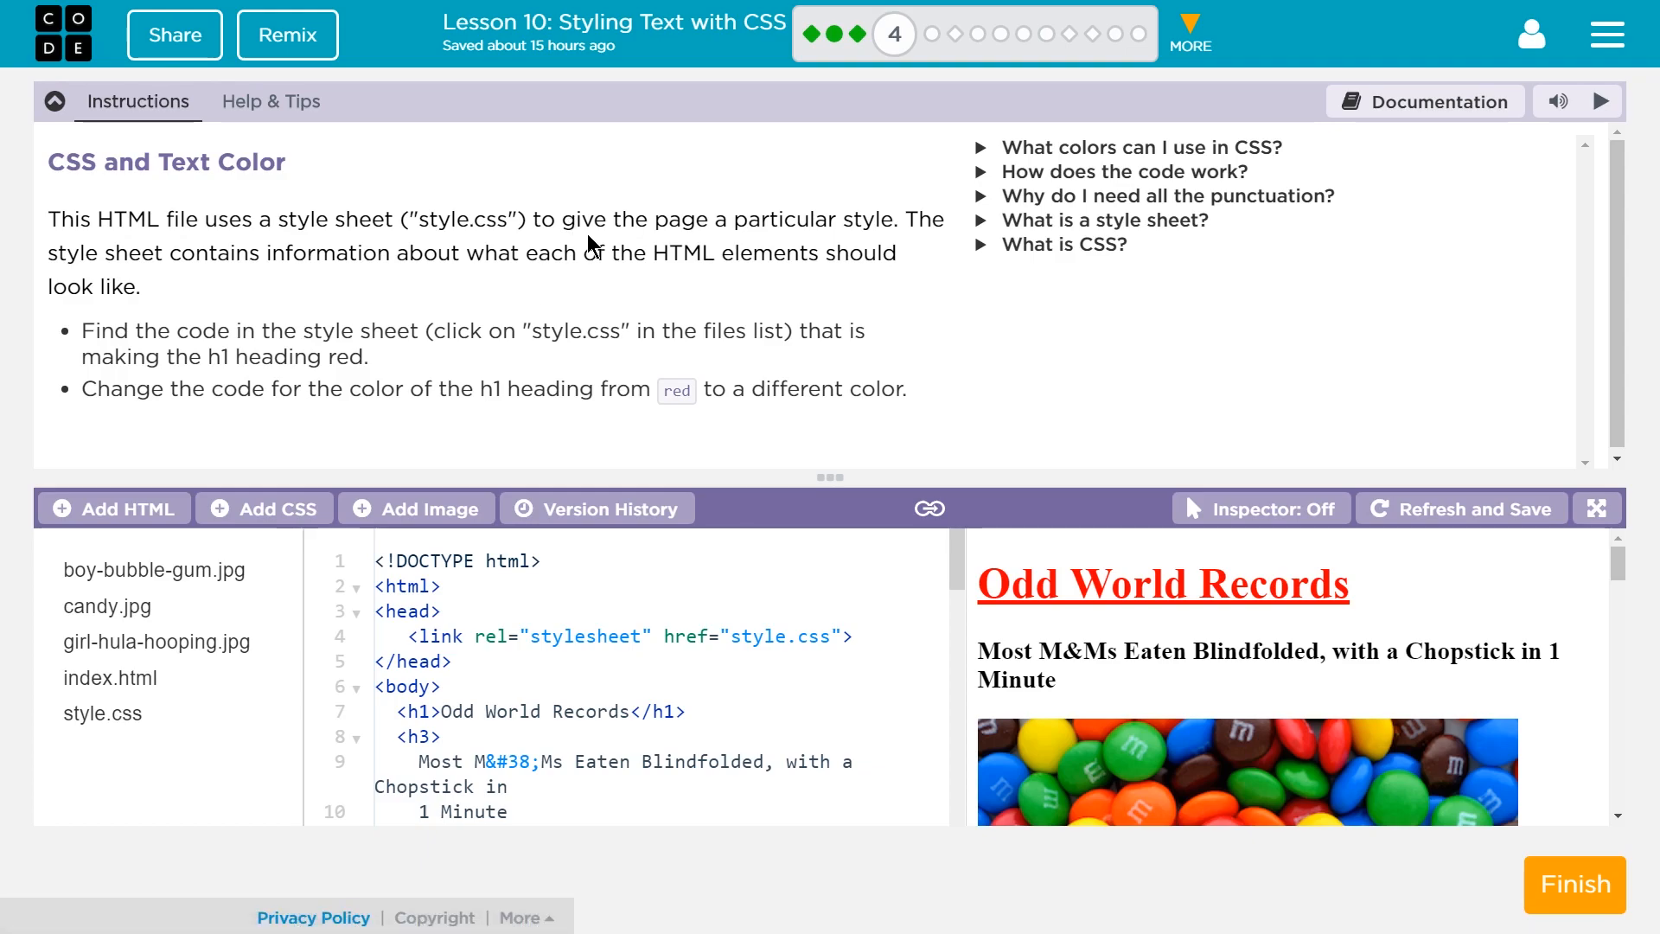
mouse_move(698, 244)
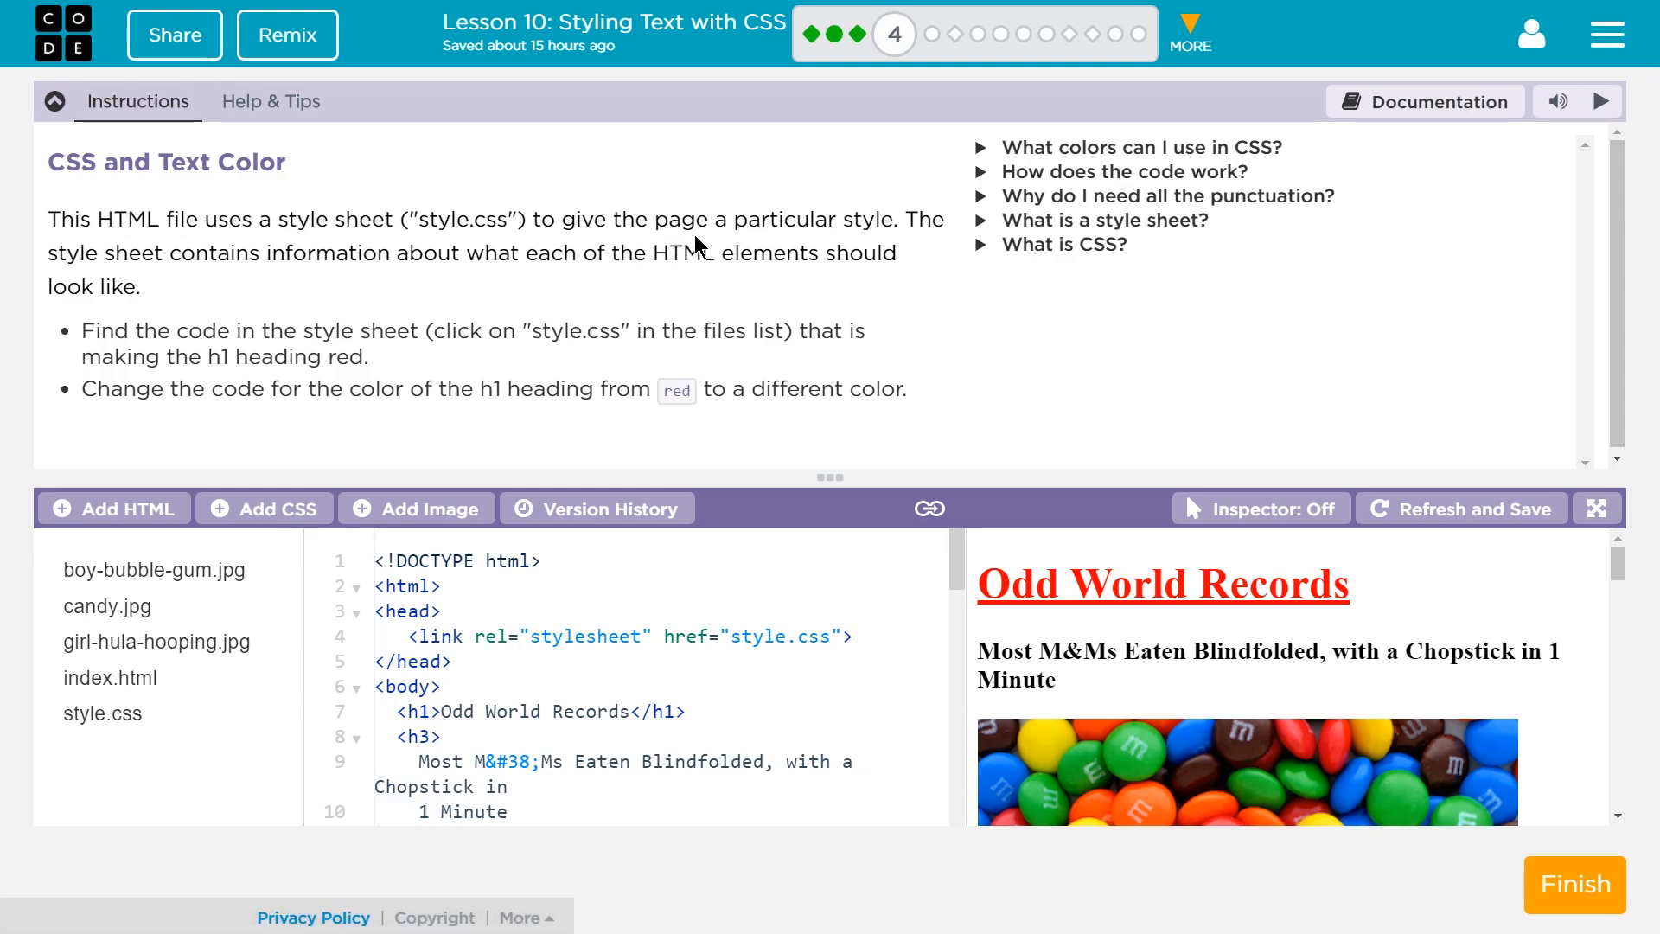
mouse_move(664, 261)
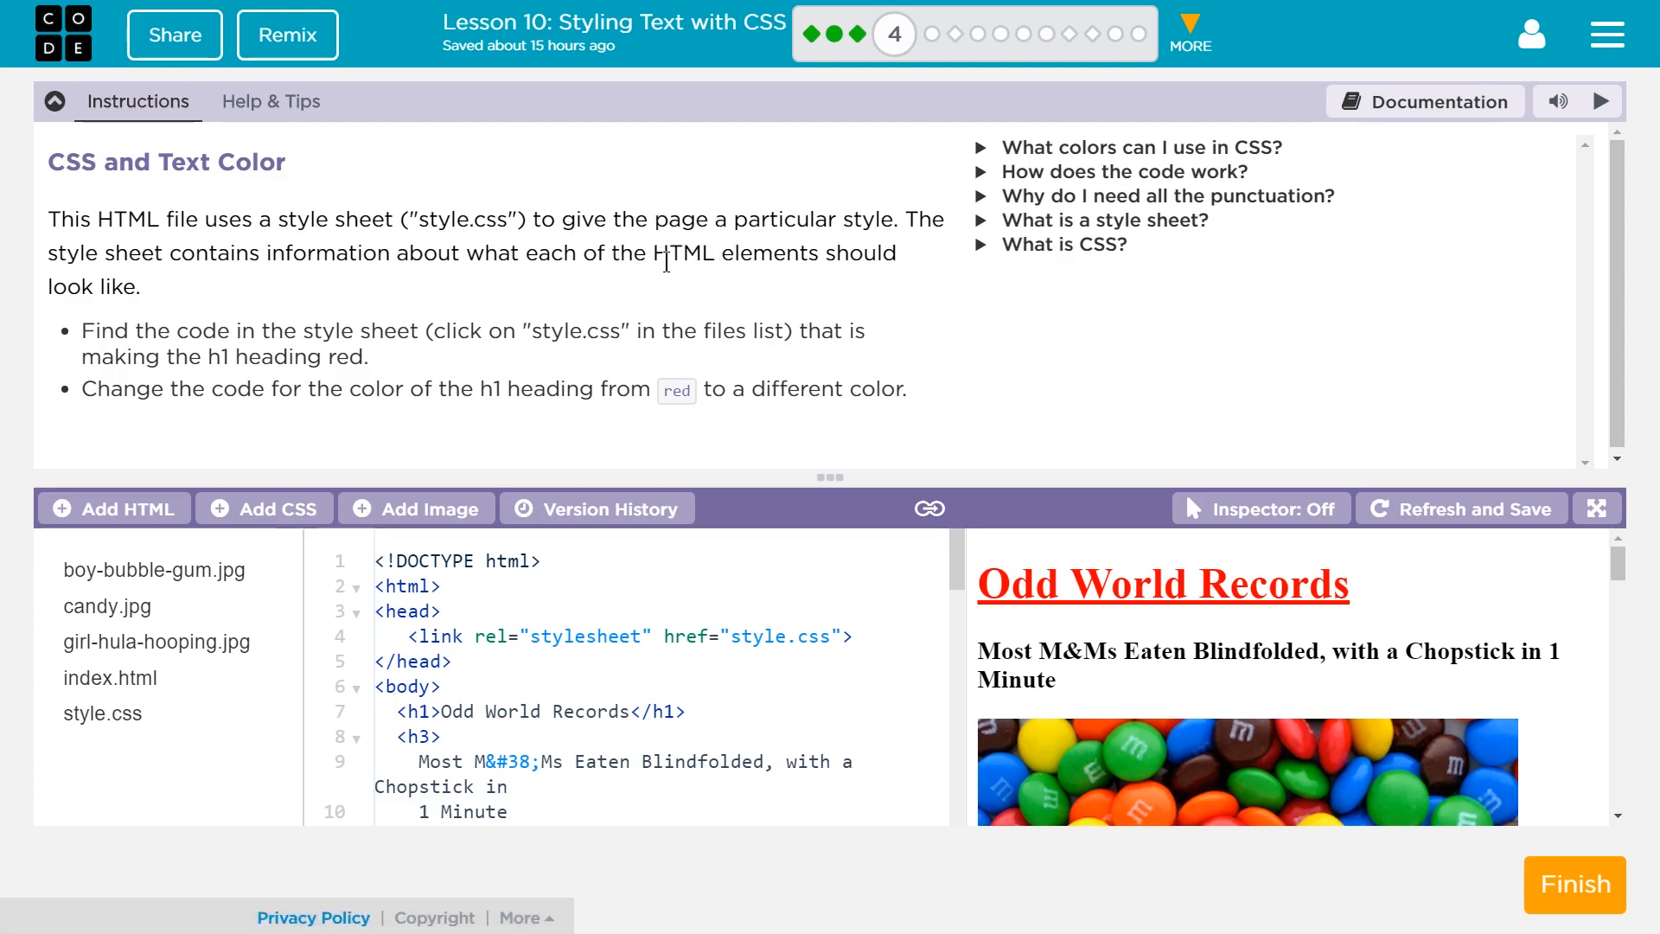
mouse_move(489, 310)
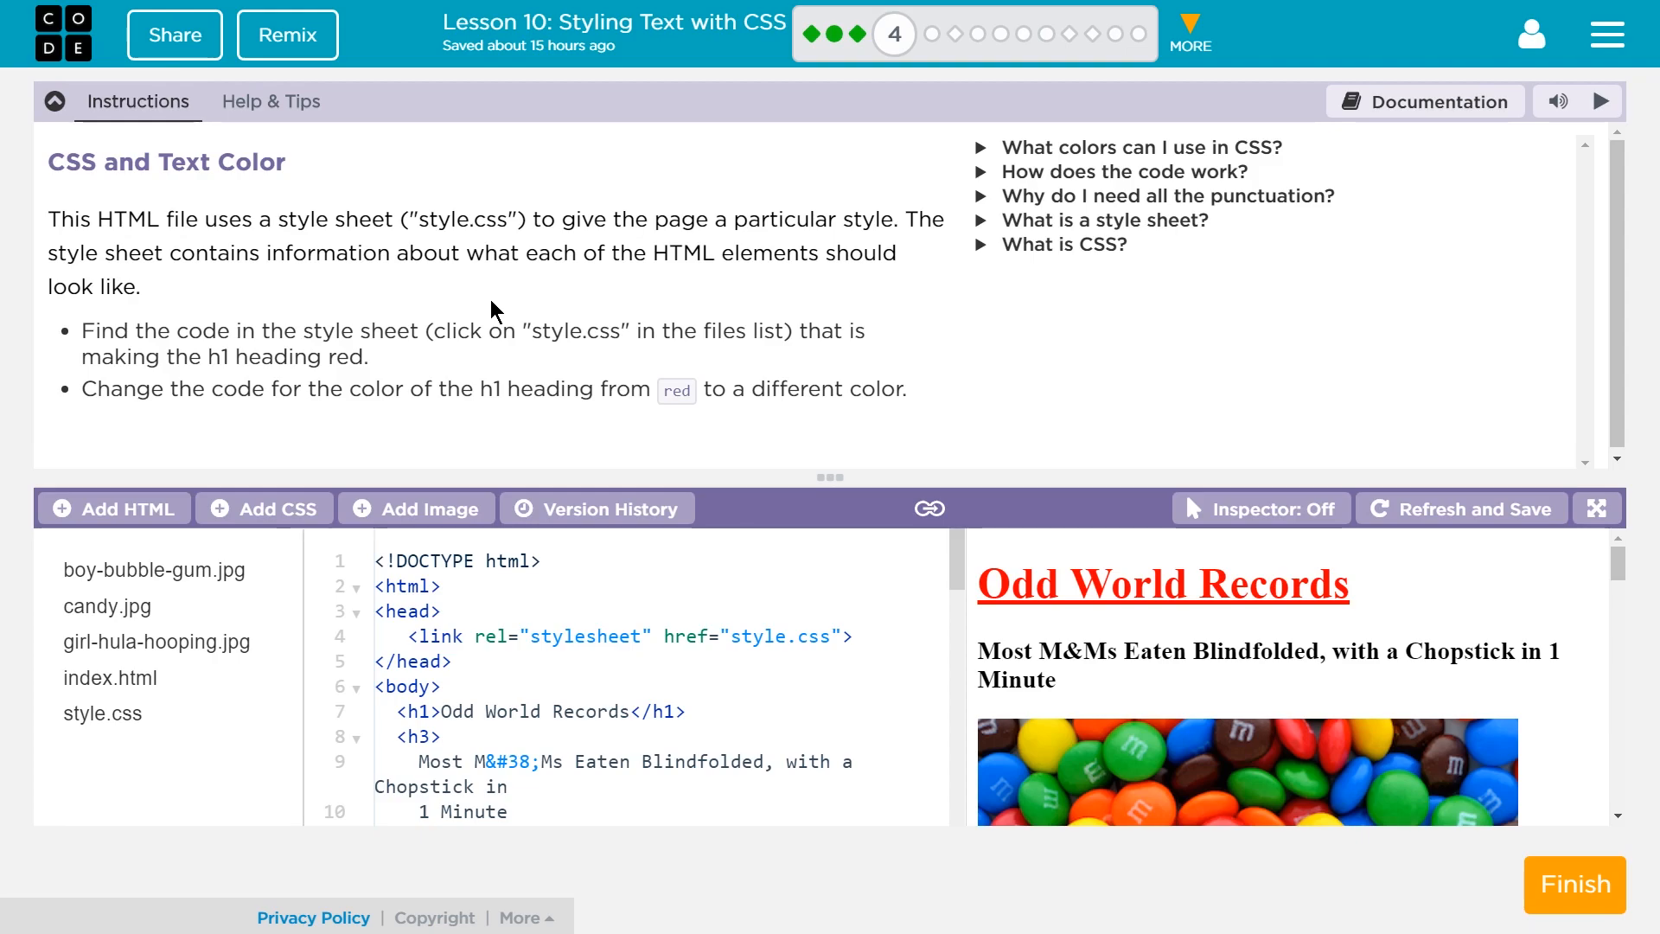
mouse_move(374, 379)
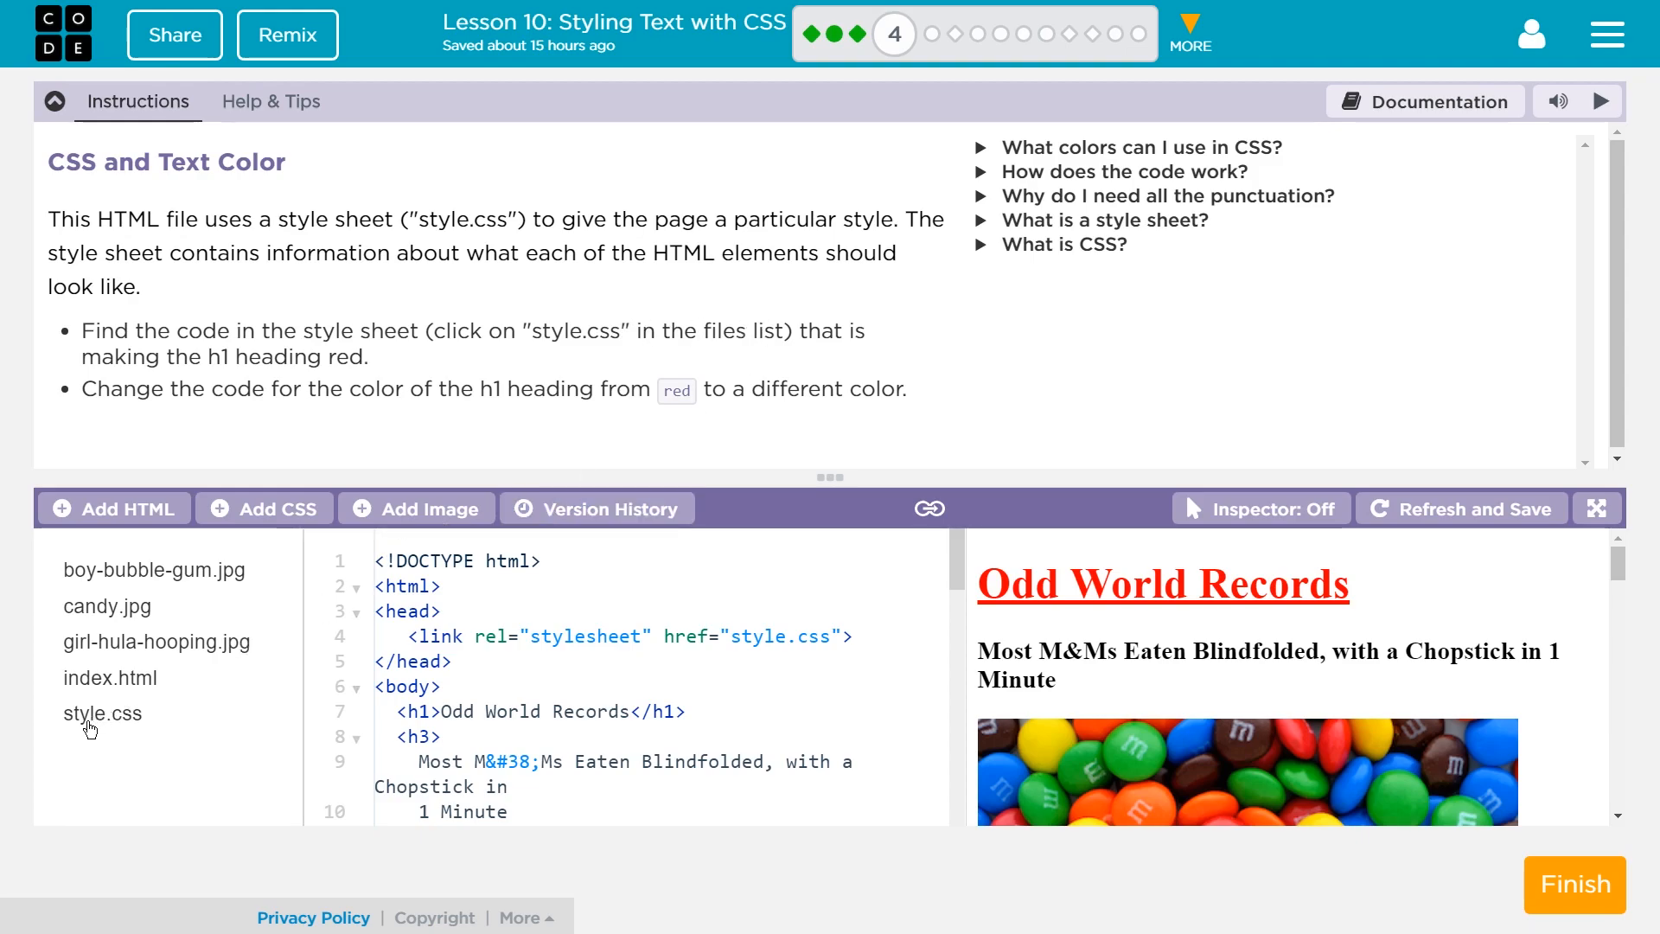
Step: Switch to style.css and select the h1 rule's red colour value
left_click(102, 713)
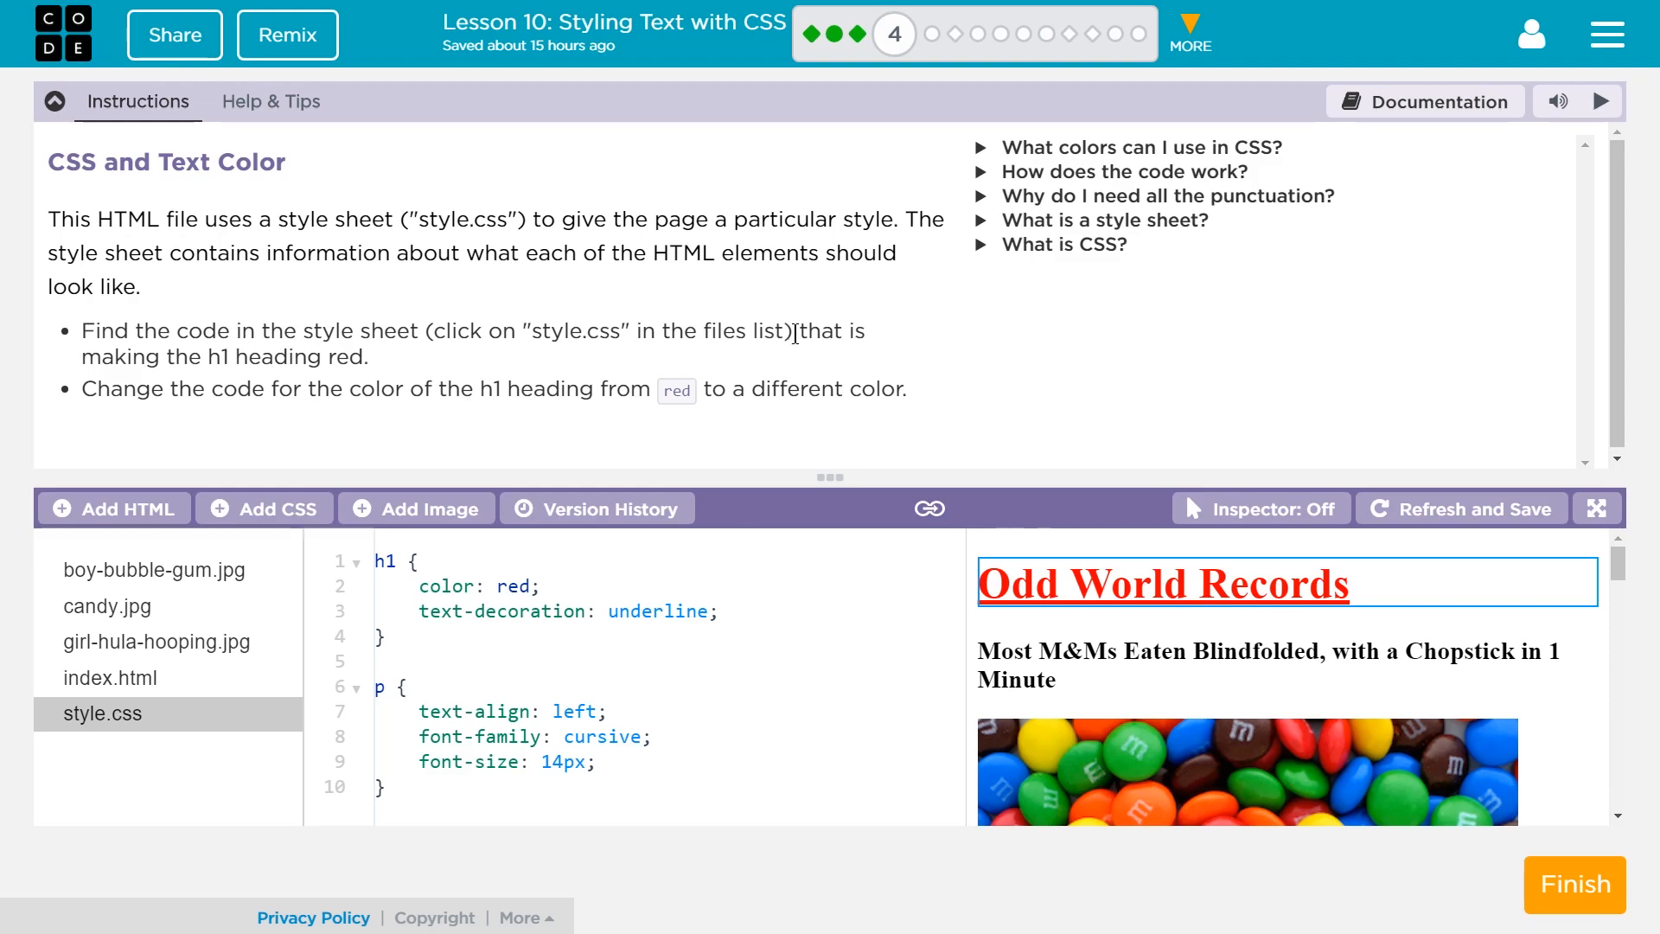
mouse_move(266, 380)
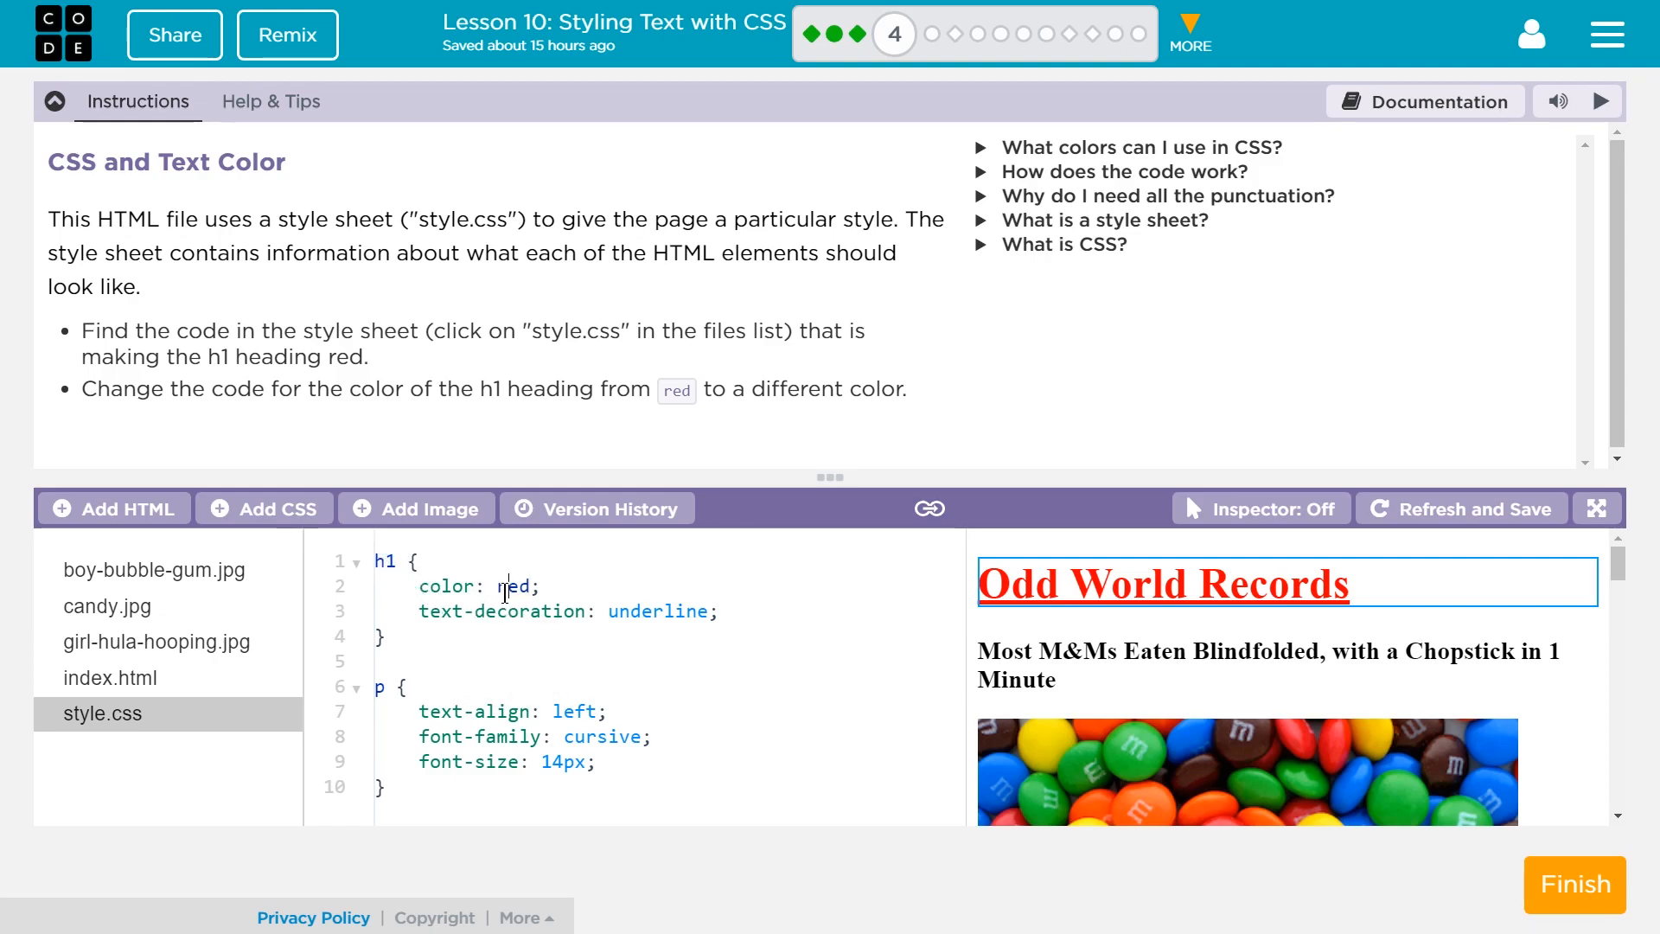
double_click(514, 586)
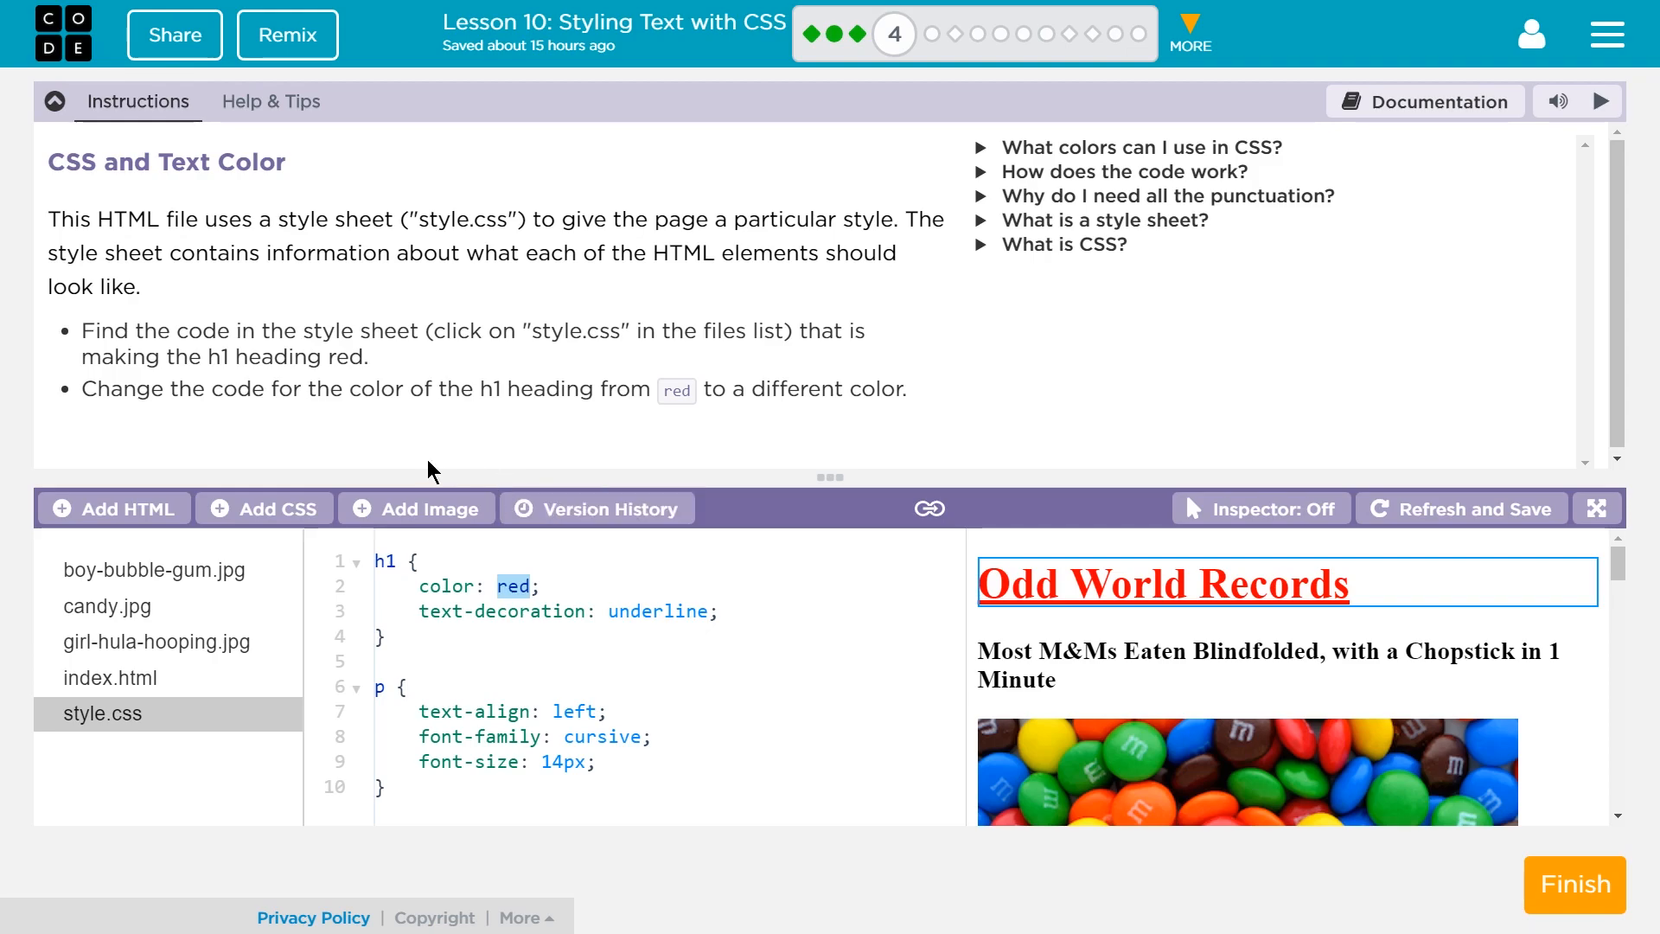
mouse_move(379, 415)
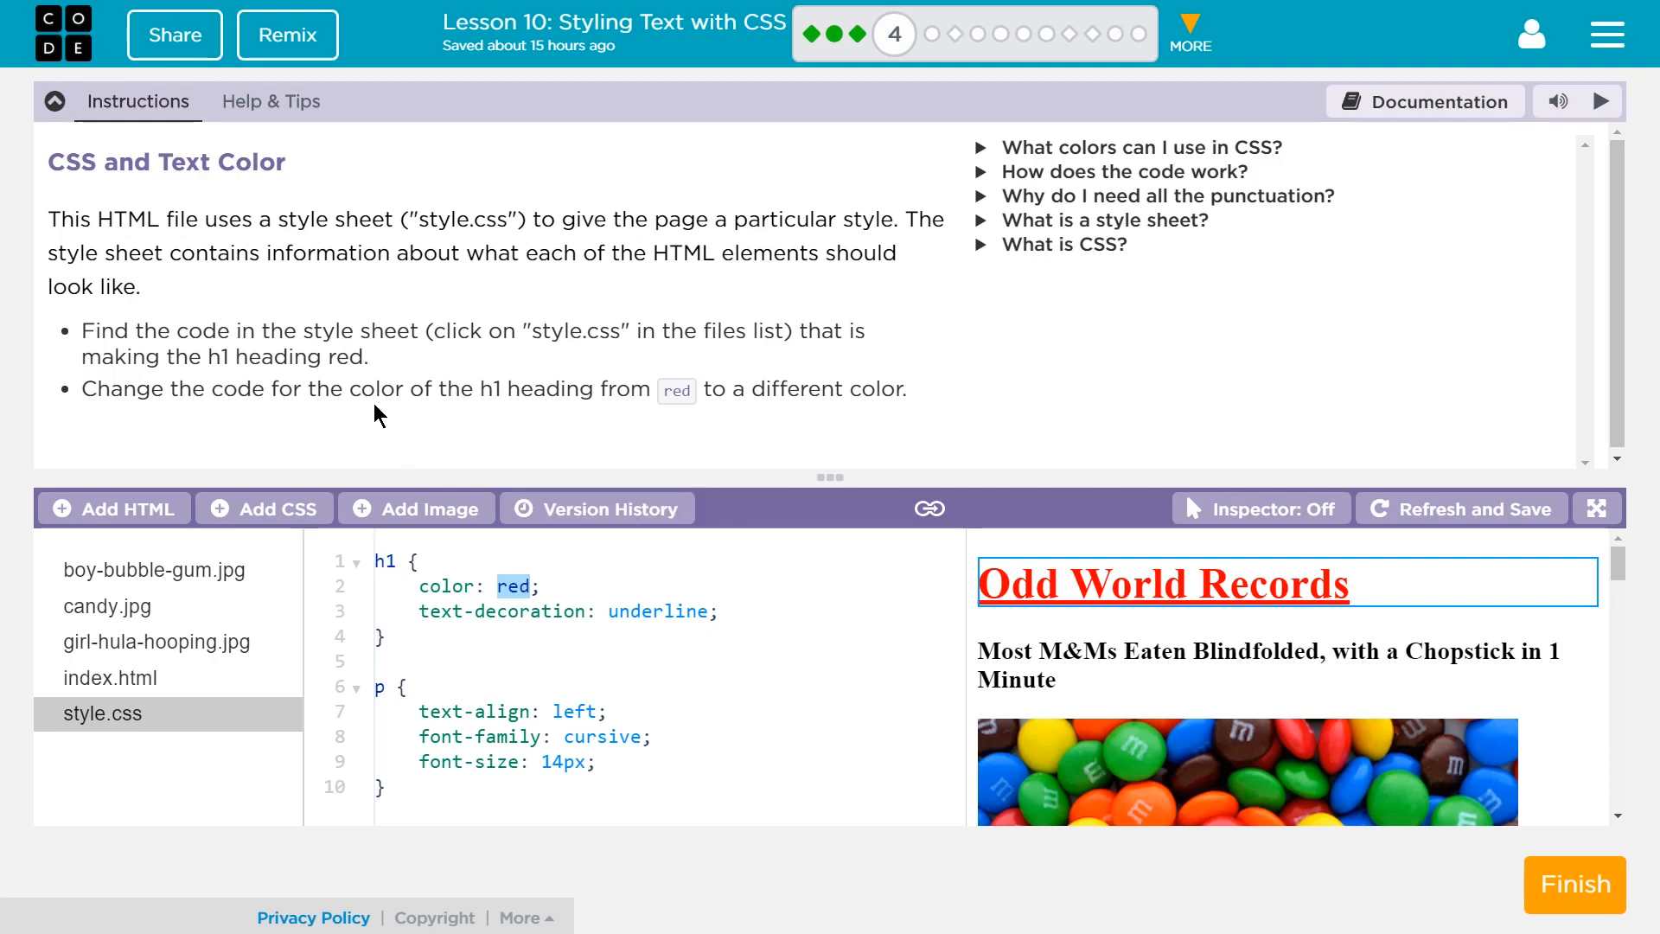
mouse_move(374, 403)
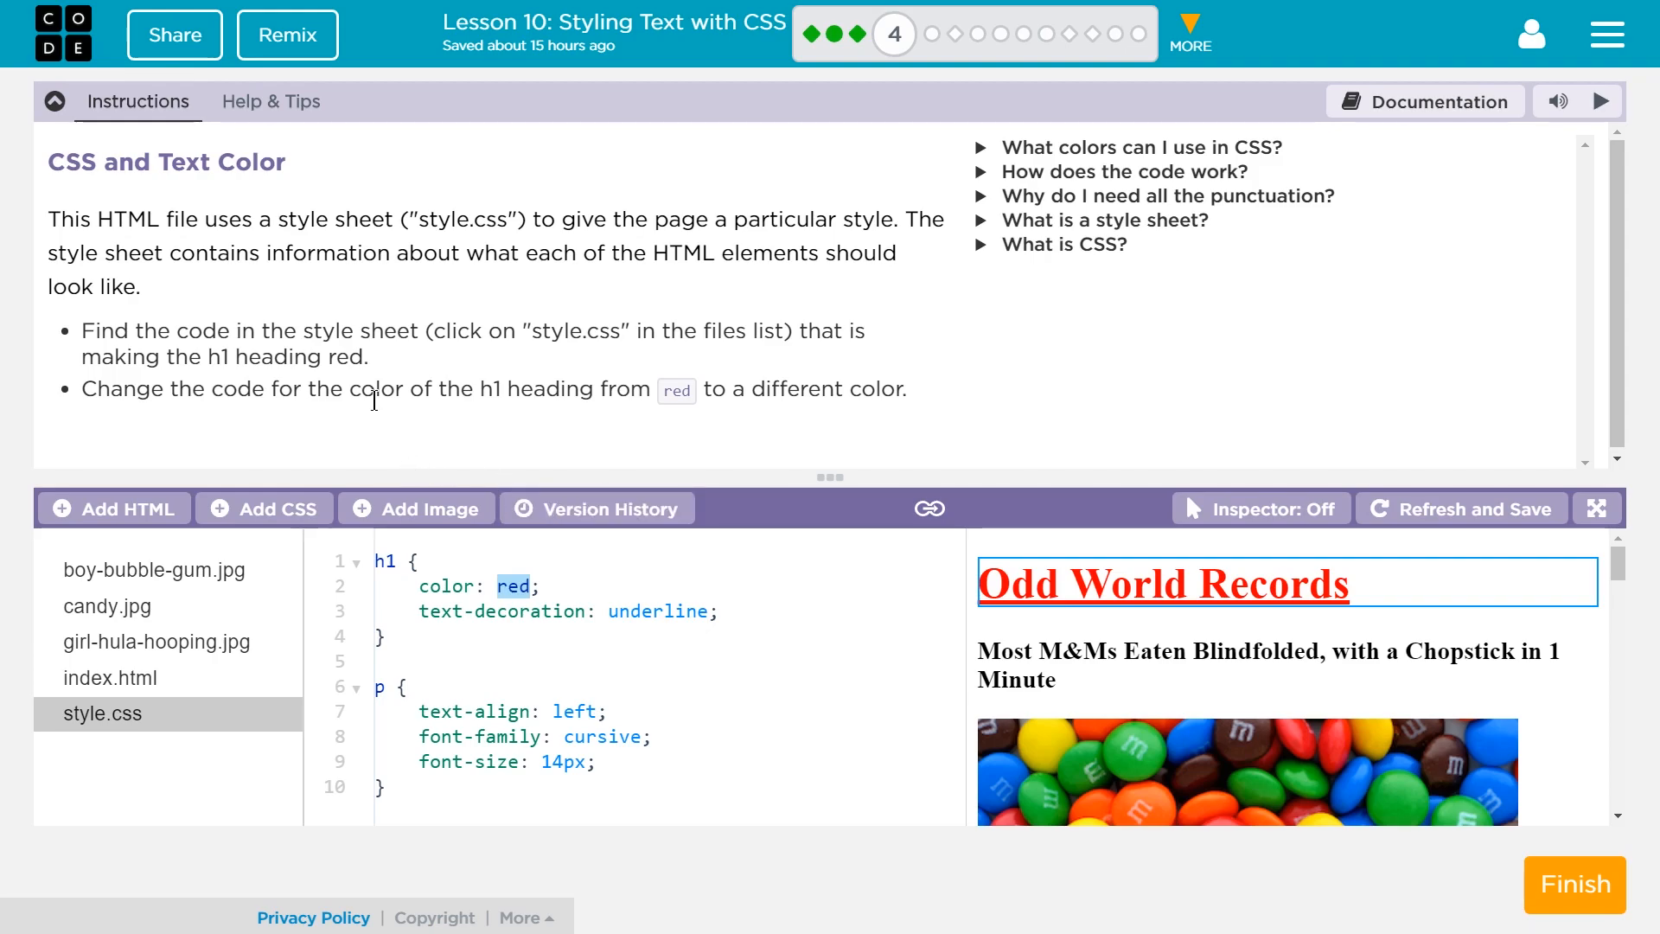
mouse_move(717, 401)
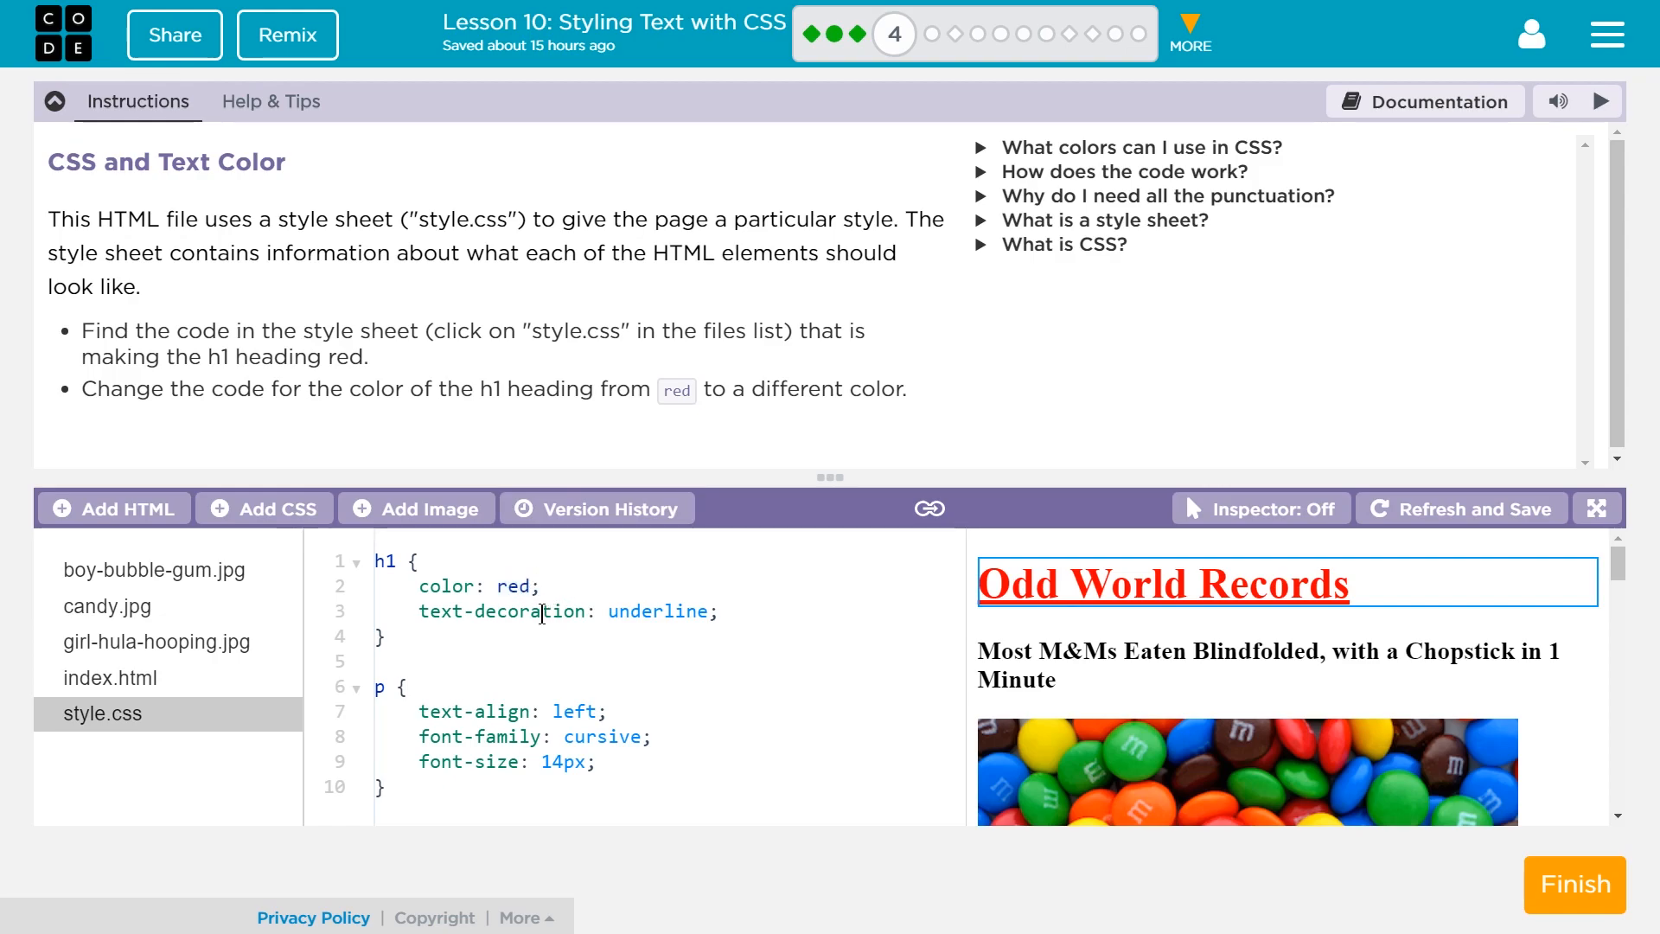
Step: Try mediumpurple and then green as the h1 colour via autocomplete
key("Backspace")
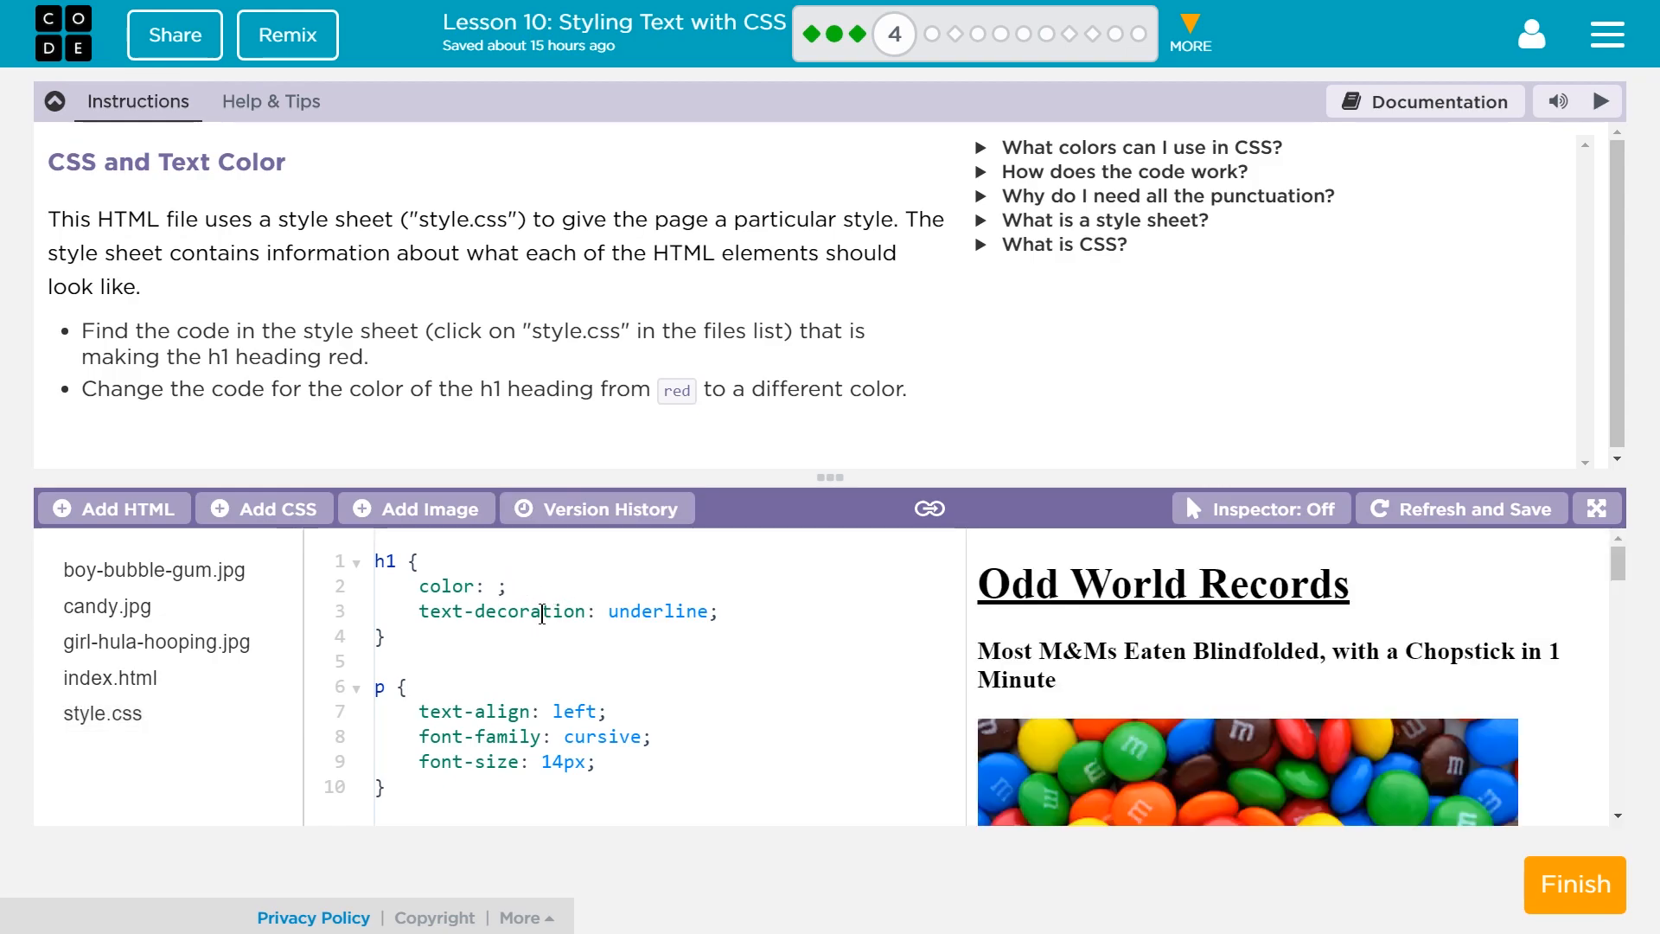
type("purple")
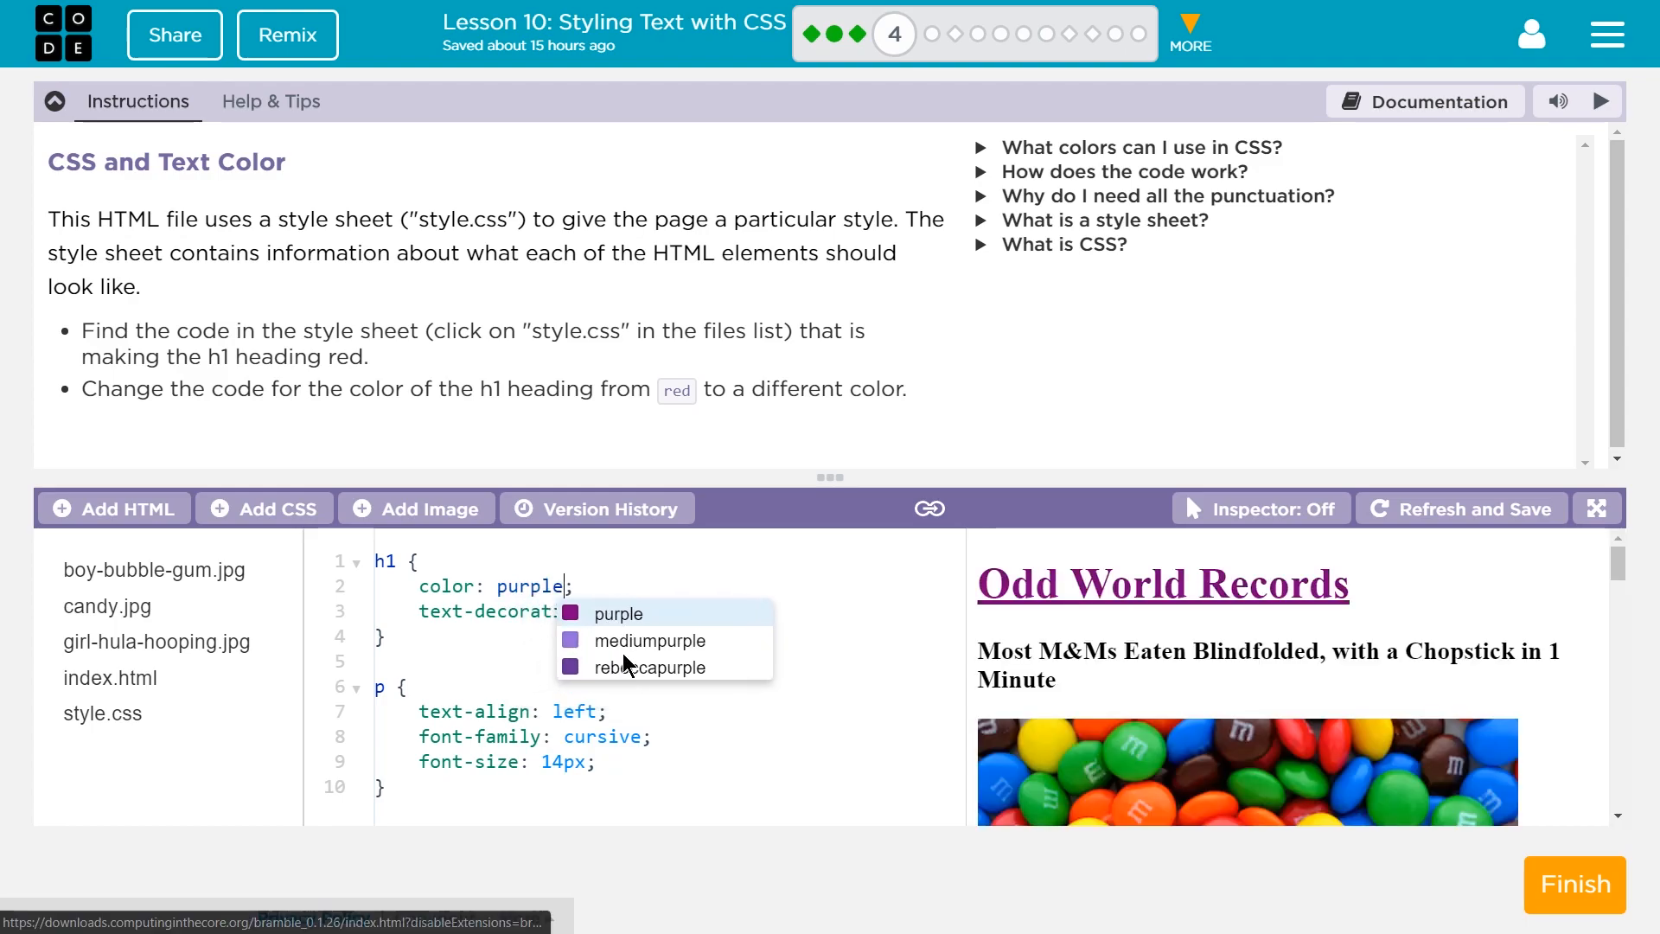
left_click(648, 640)
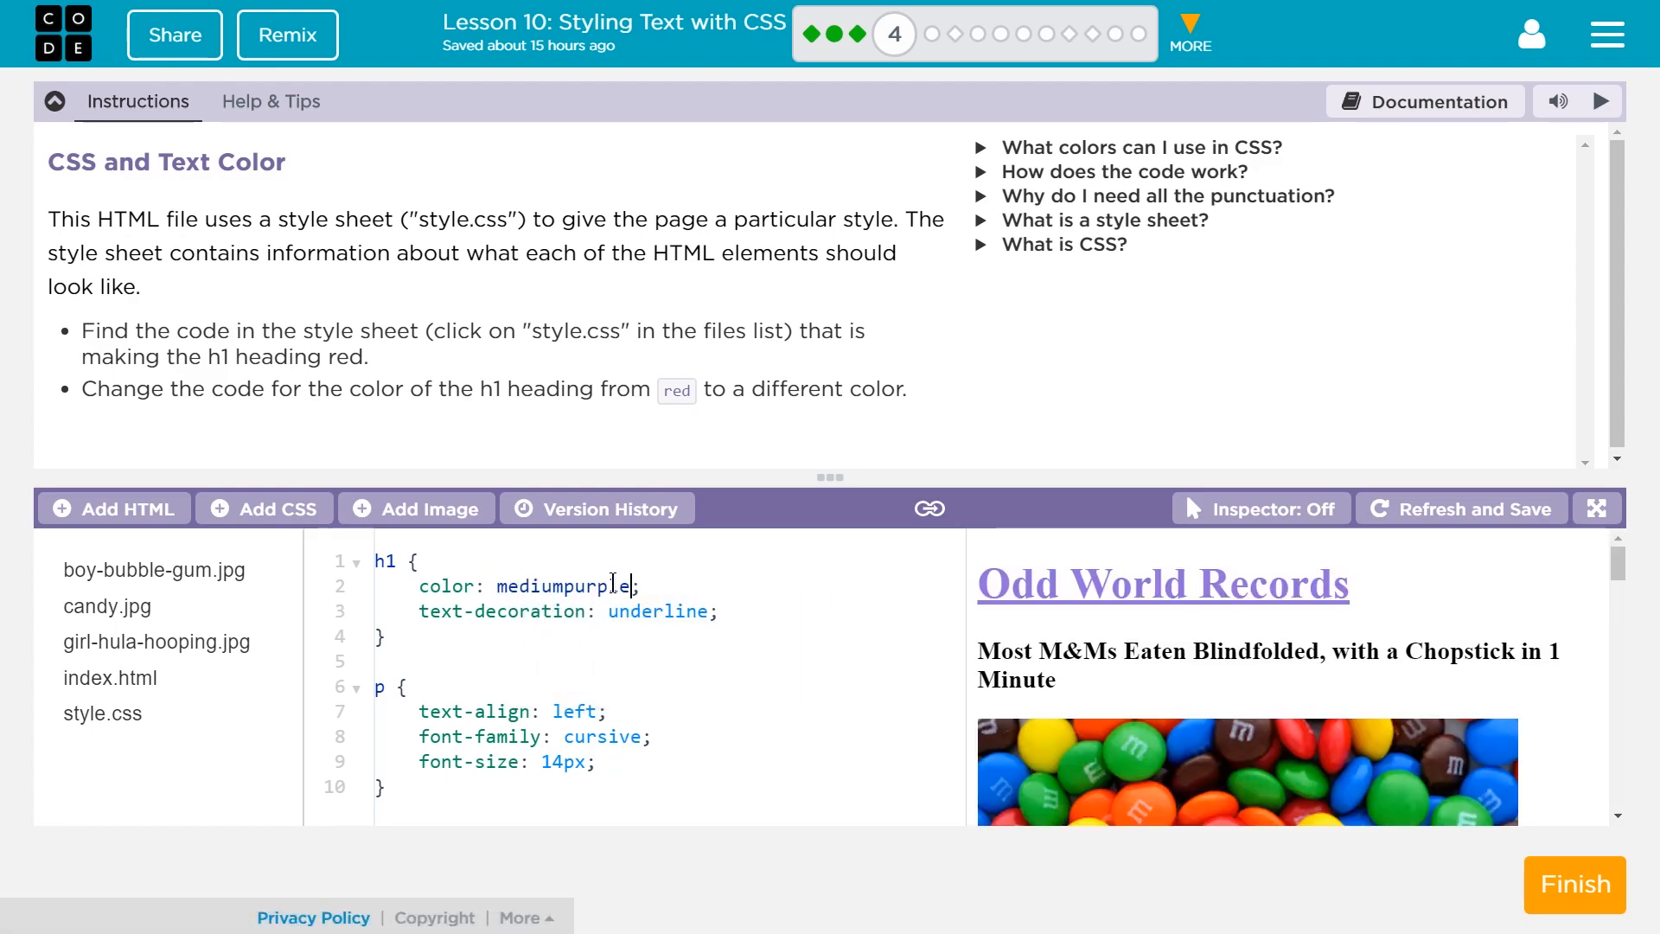
scroll("down", 3)
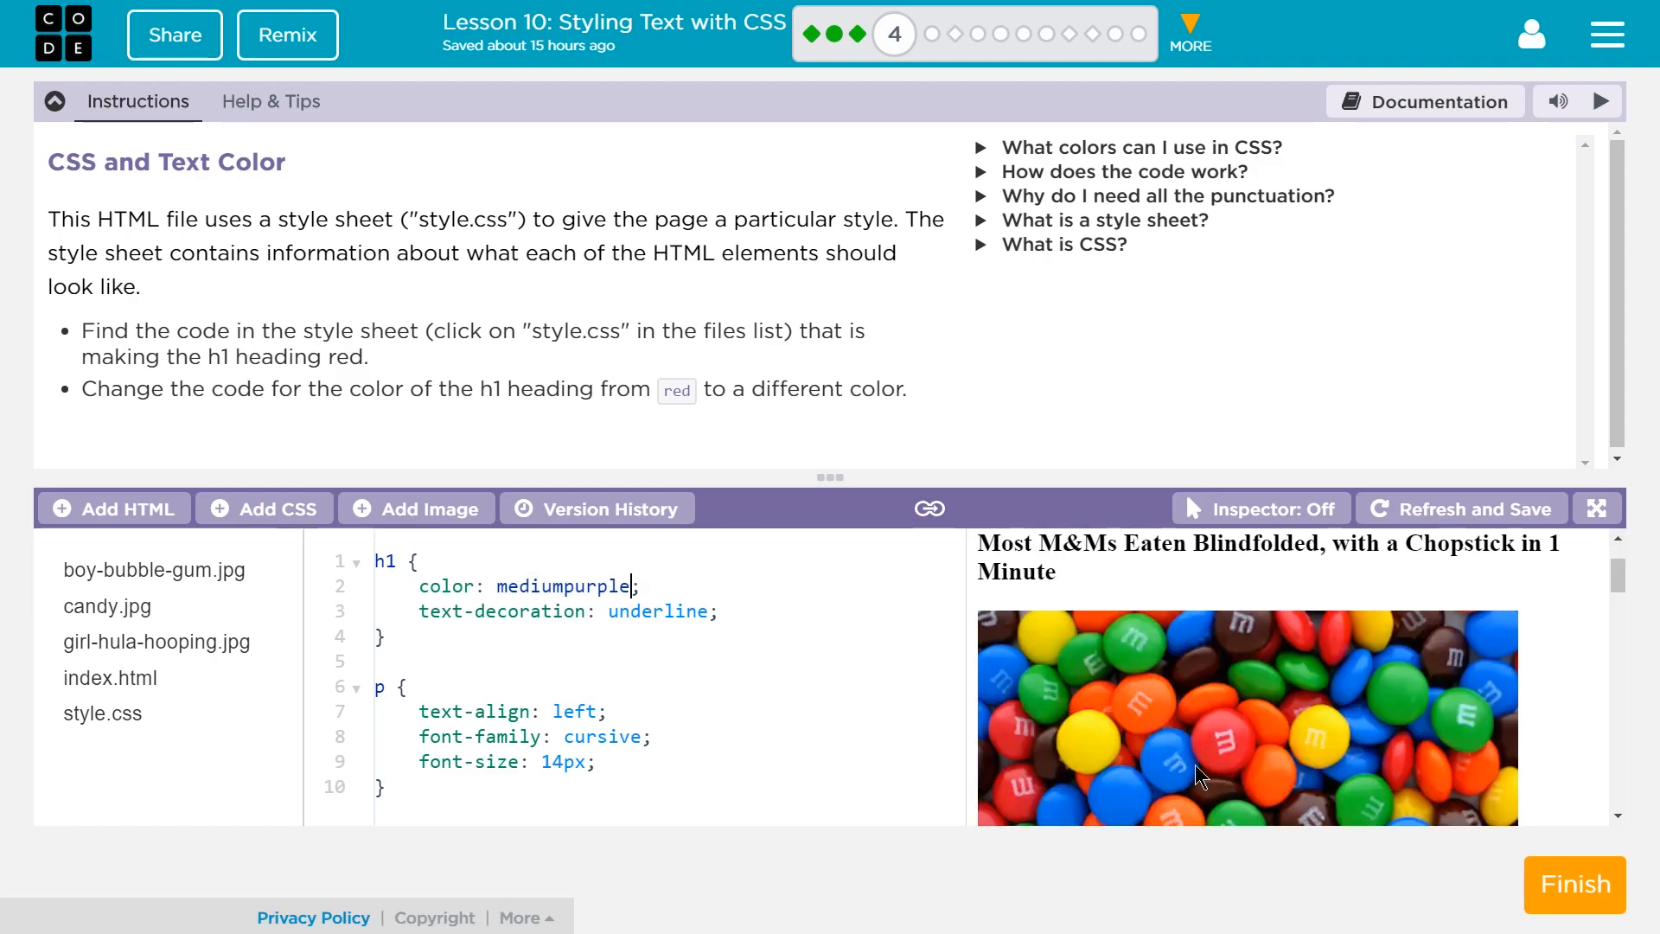
left_click(1460, 509)
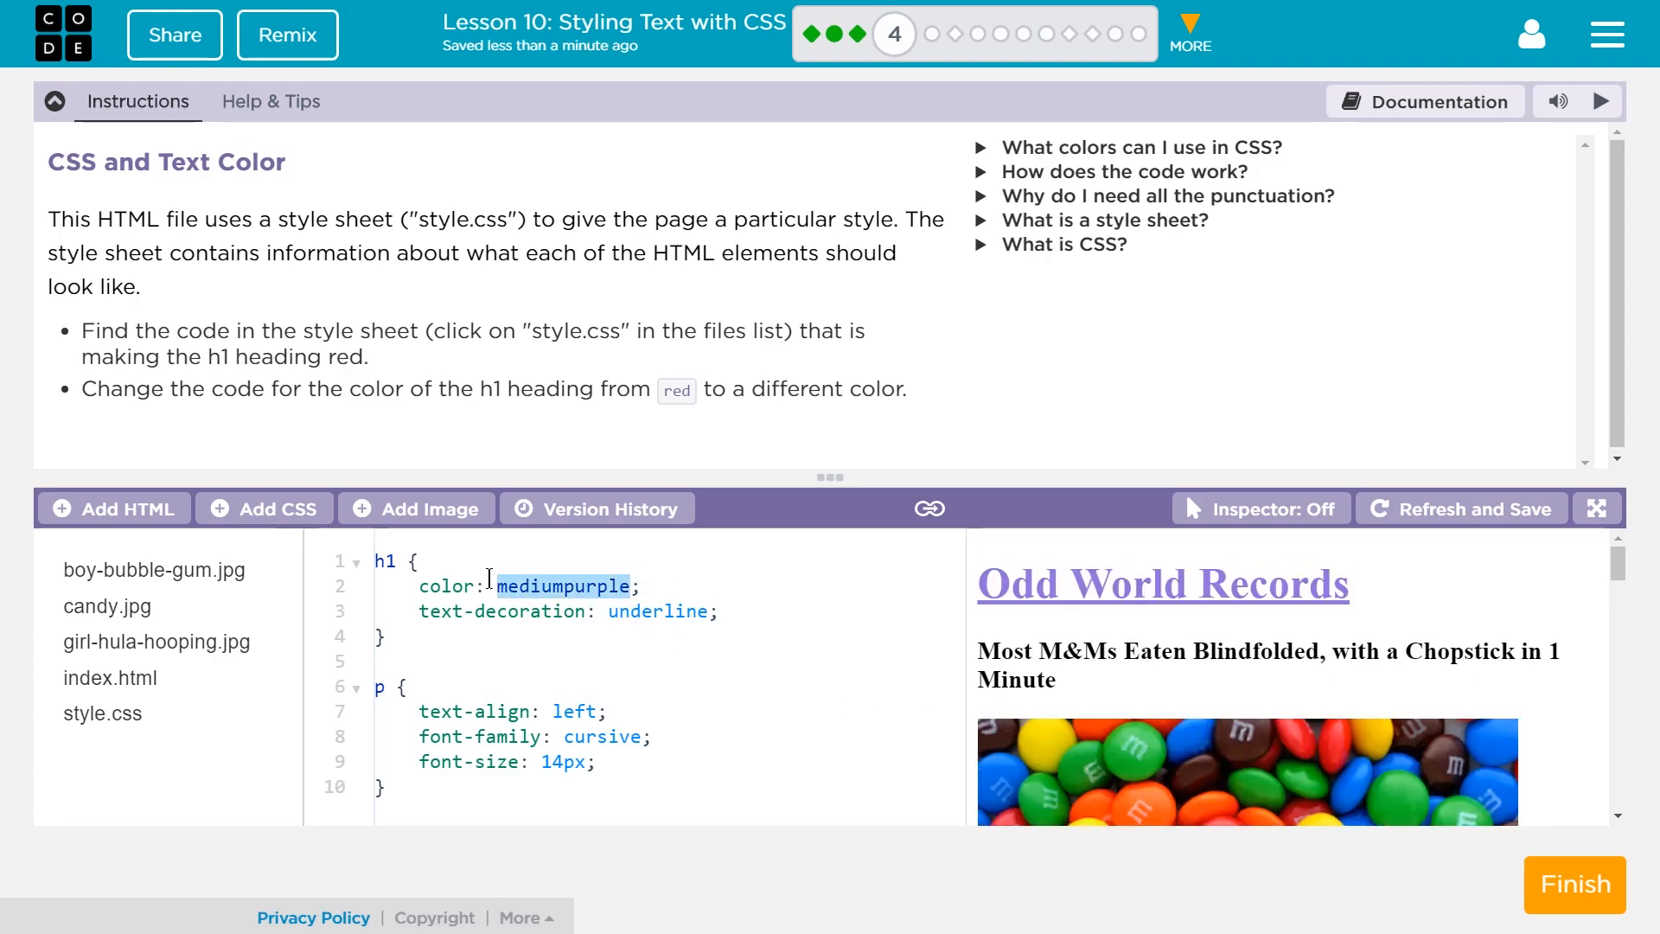
type("green")
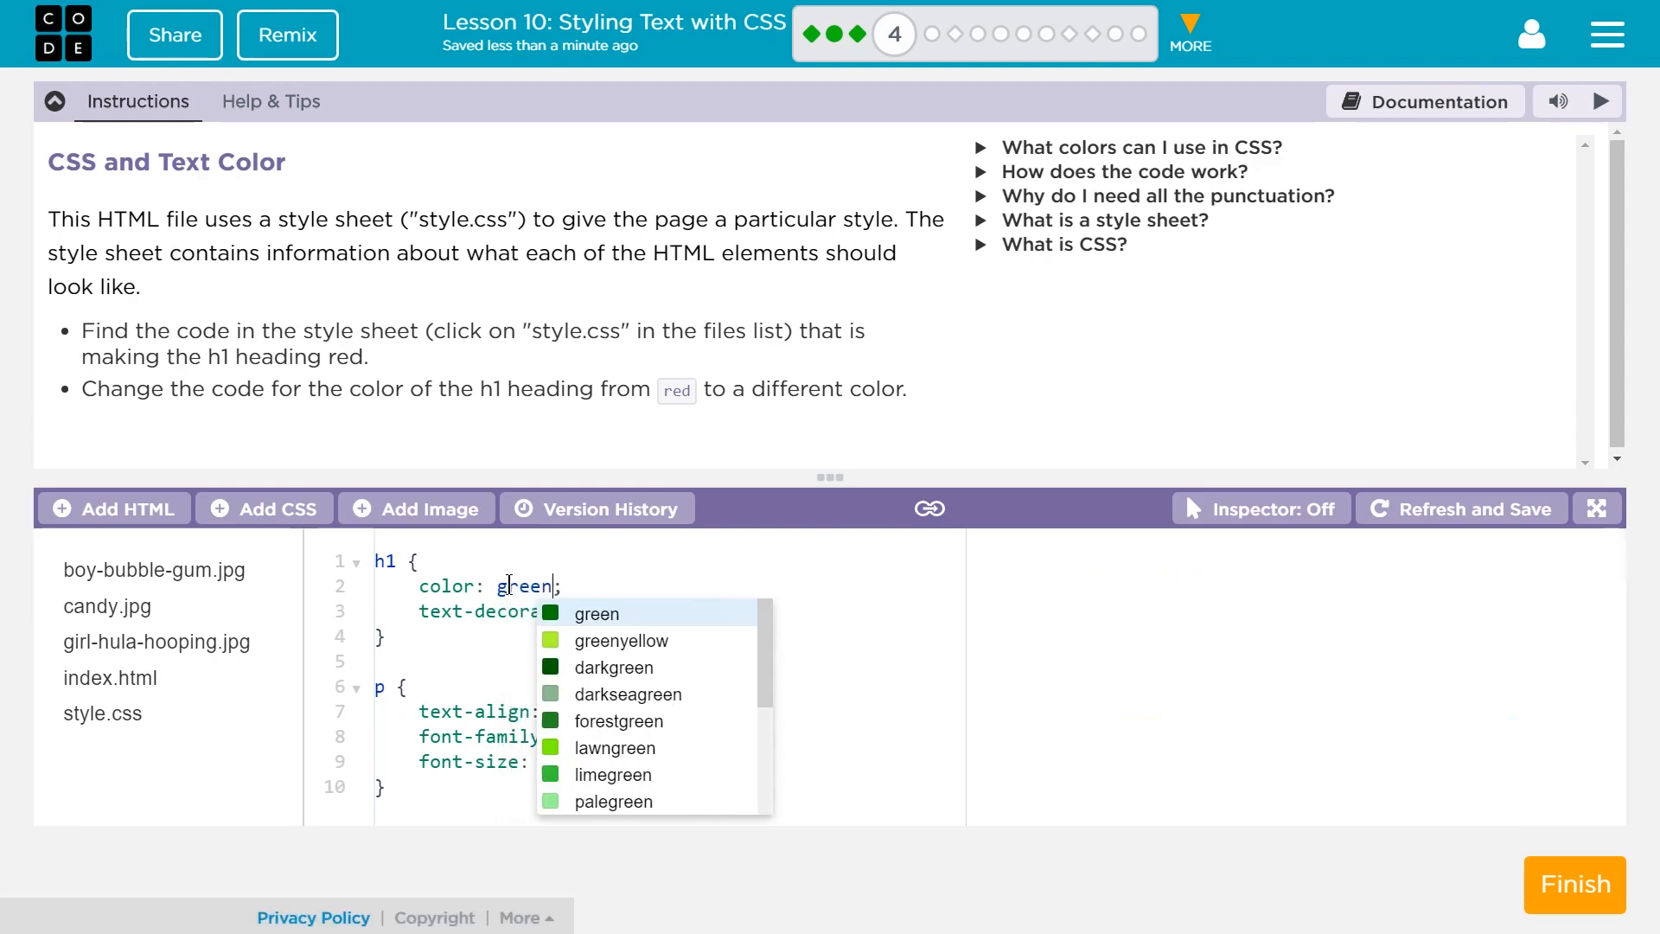
left_click(596, 612)
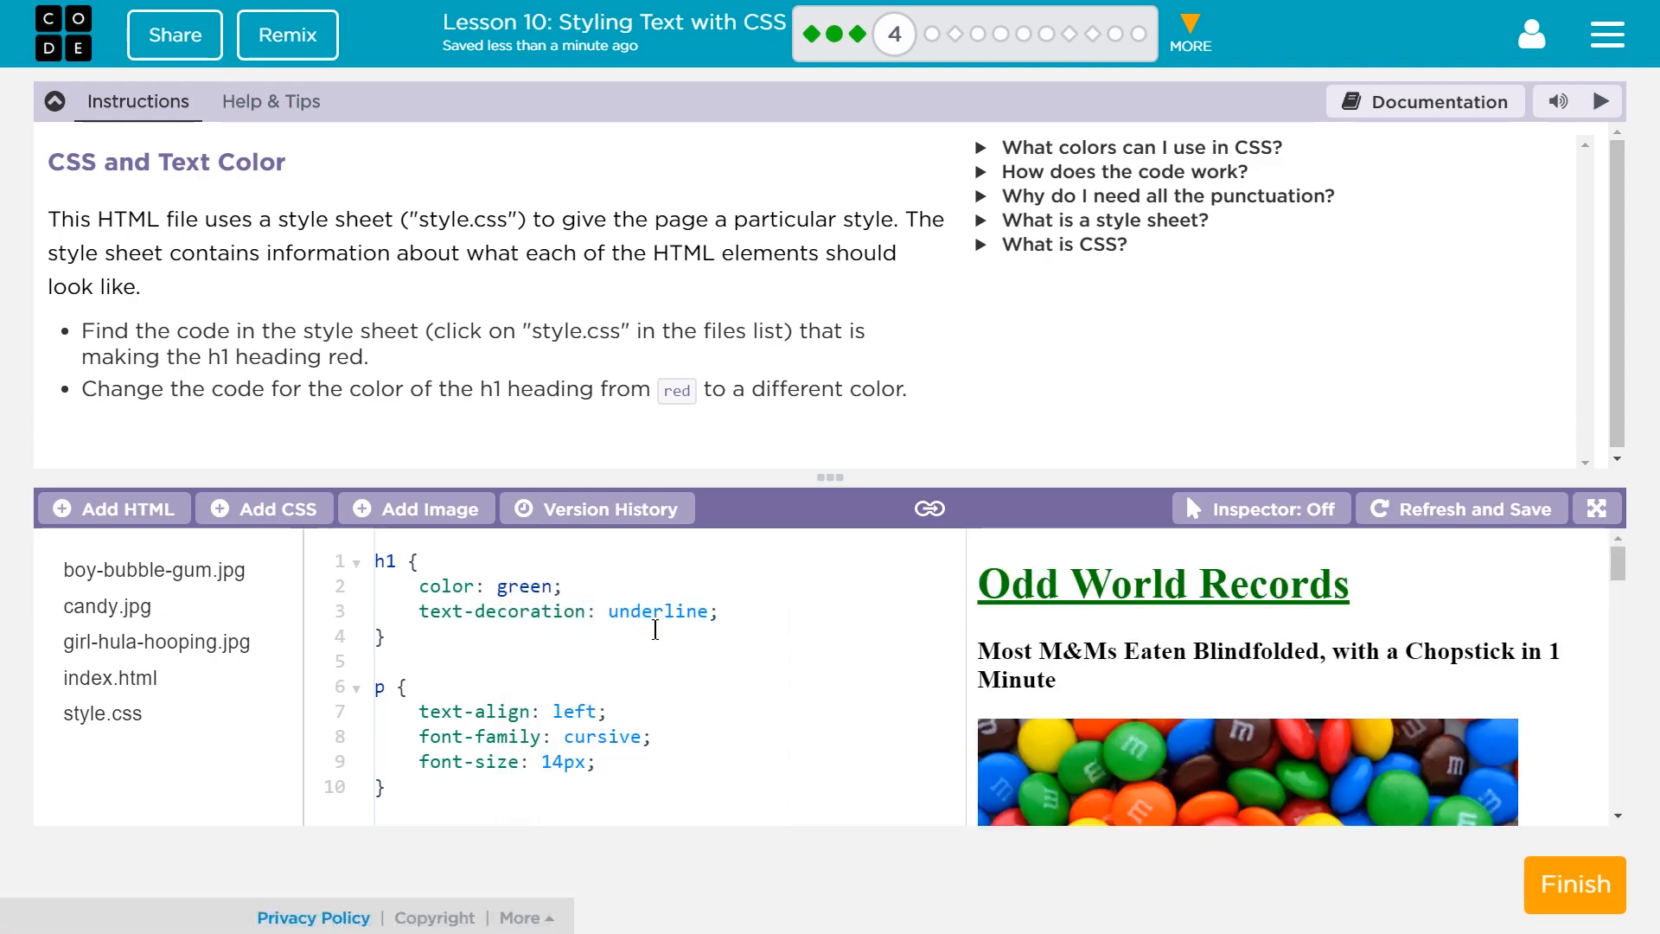
Step: Replace green with orange as the h1 colour
left_click(503, 586)
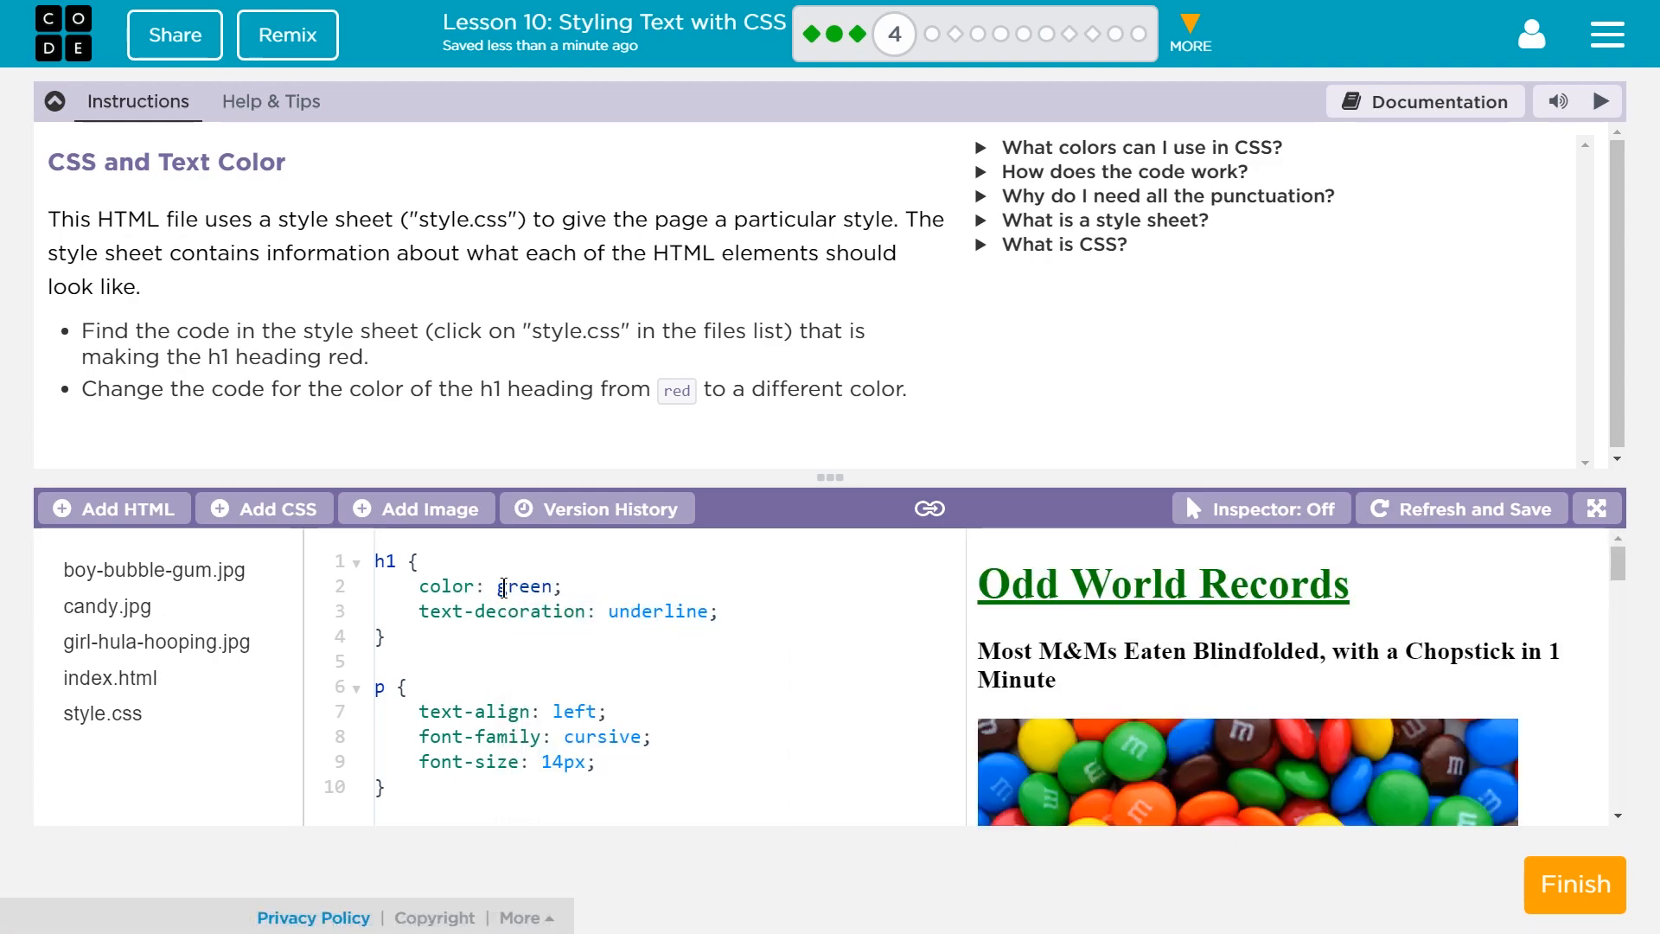
type("oran")
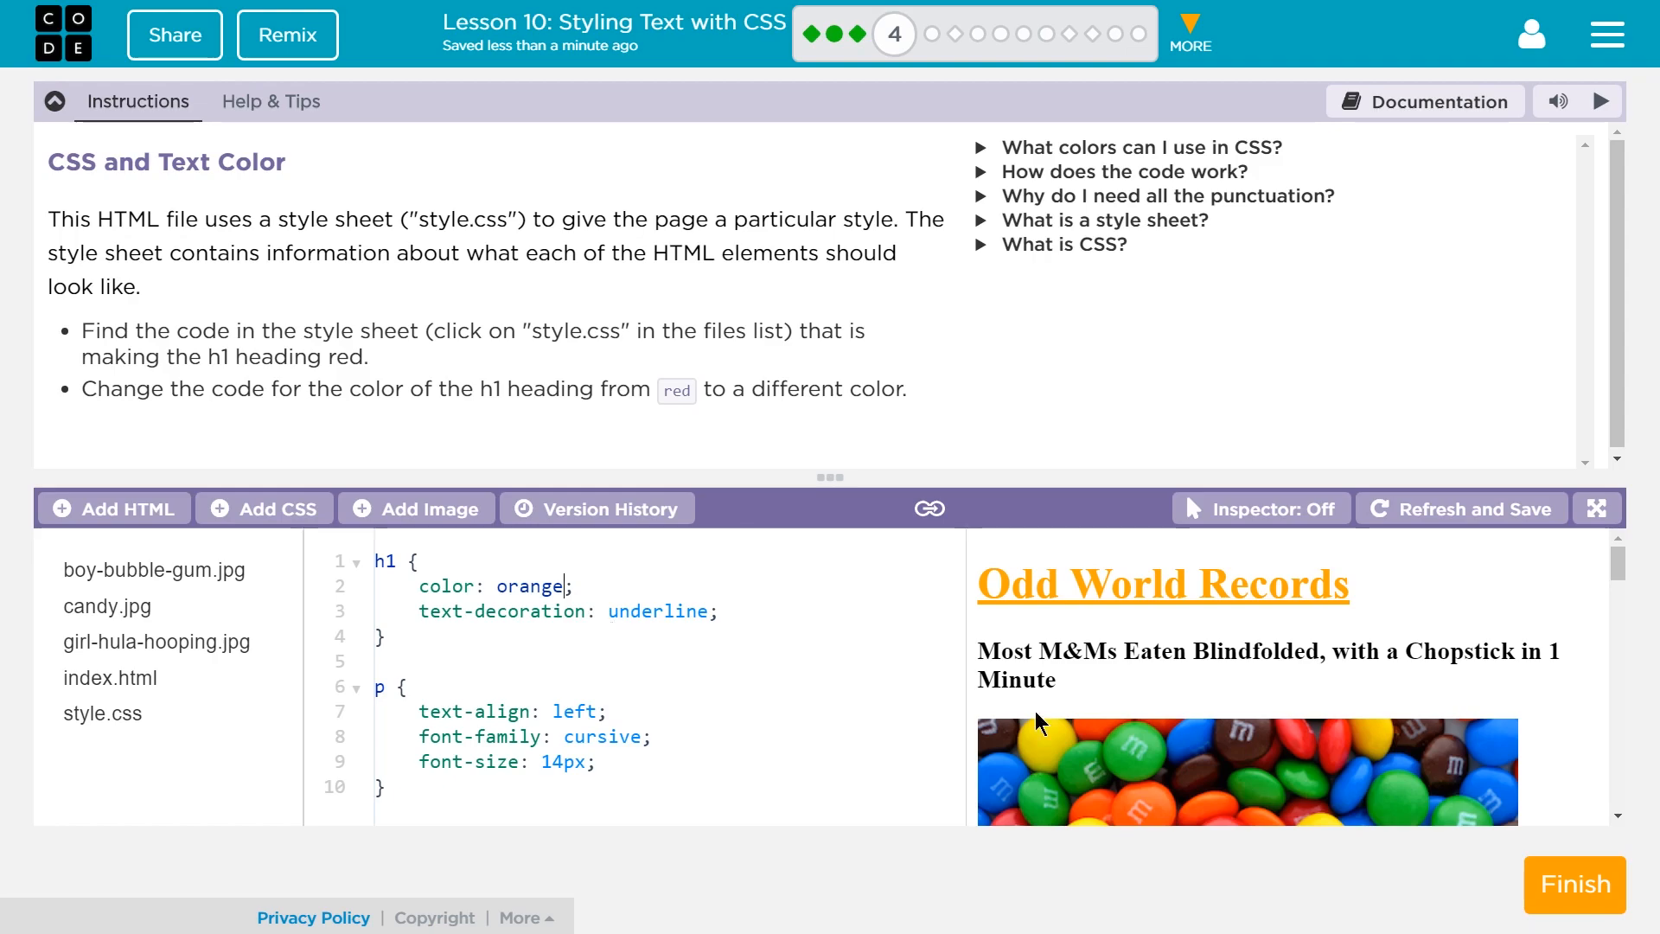
scroll("down", 3)
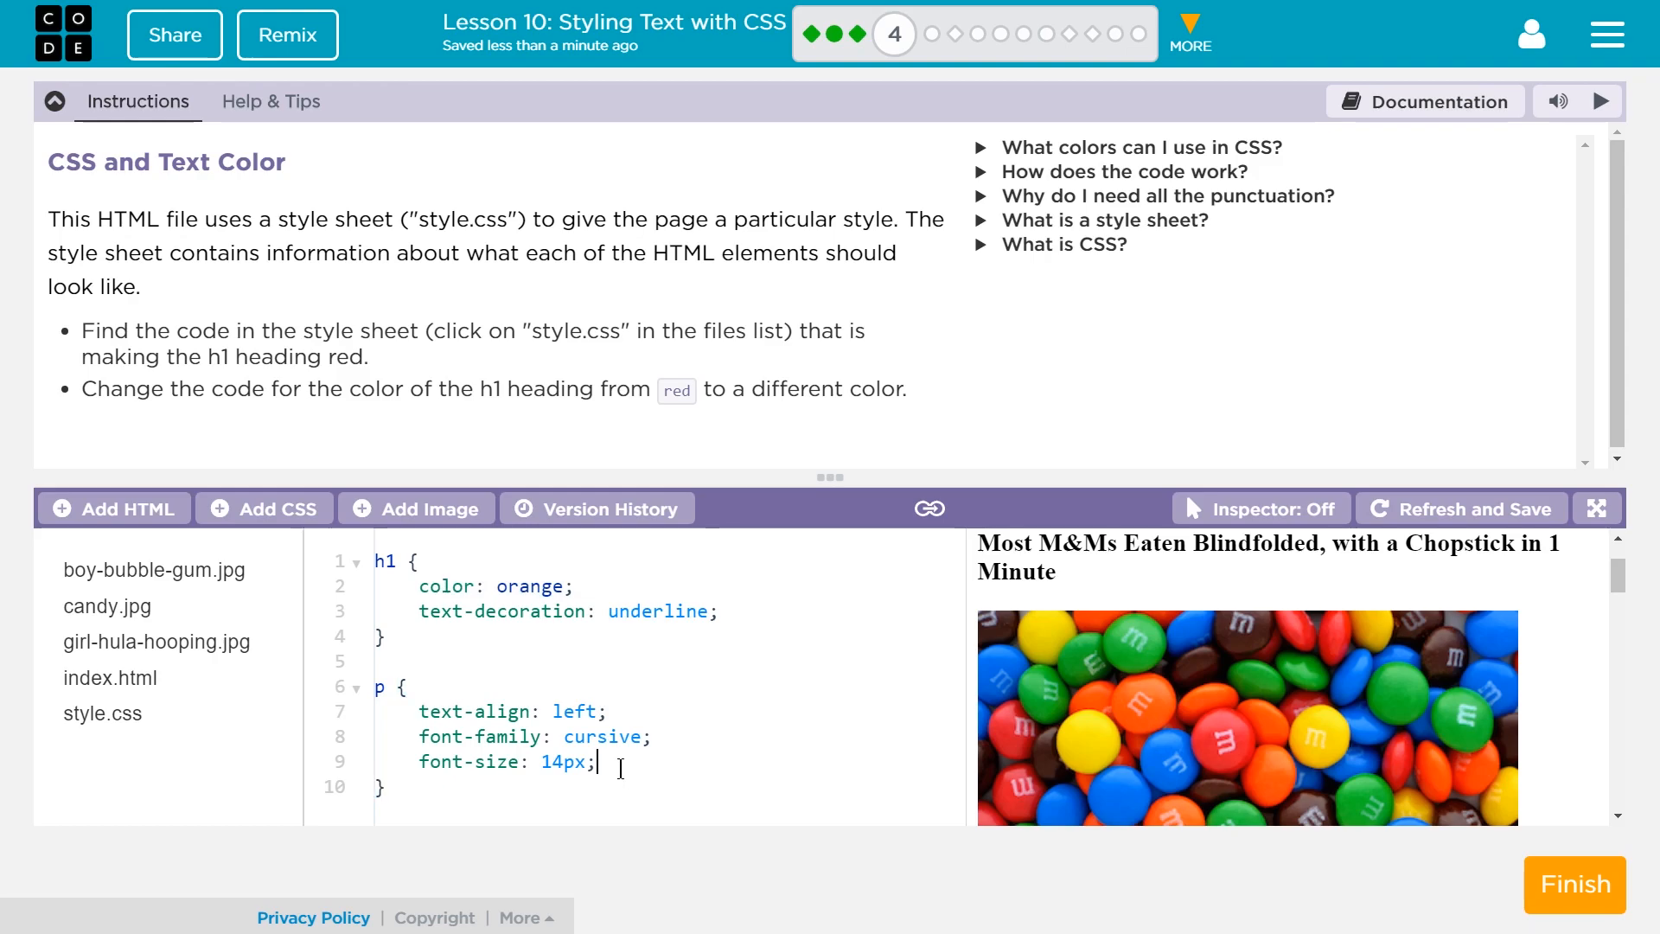
Step: Add 'color: yellow;' to the p rule and view the yellow paragraphs in the preview
type("color:")
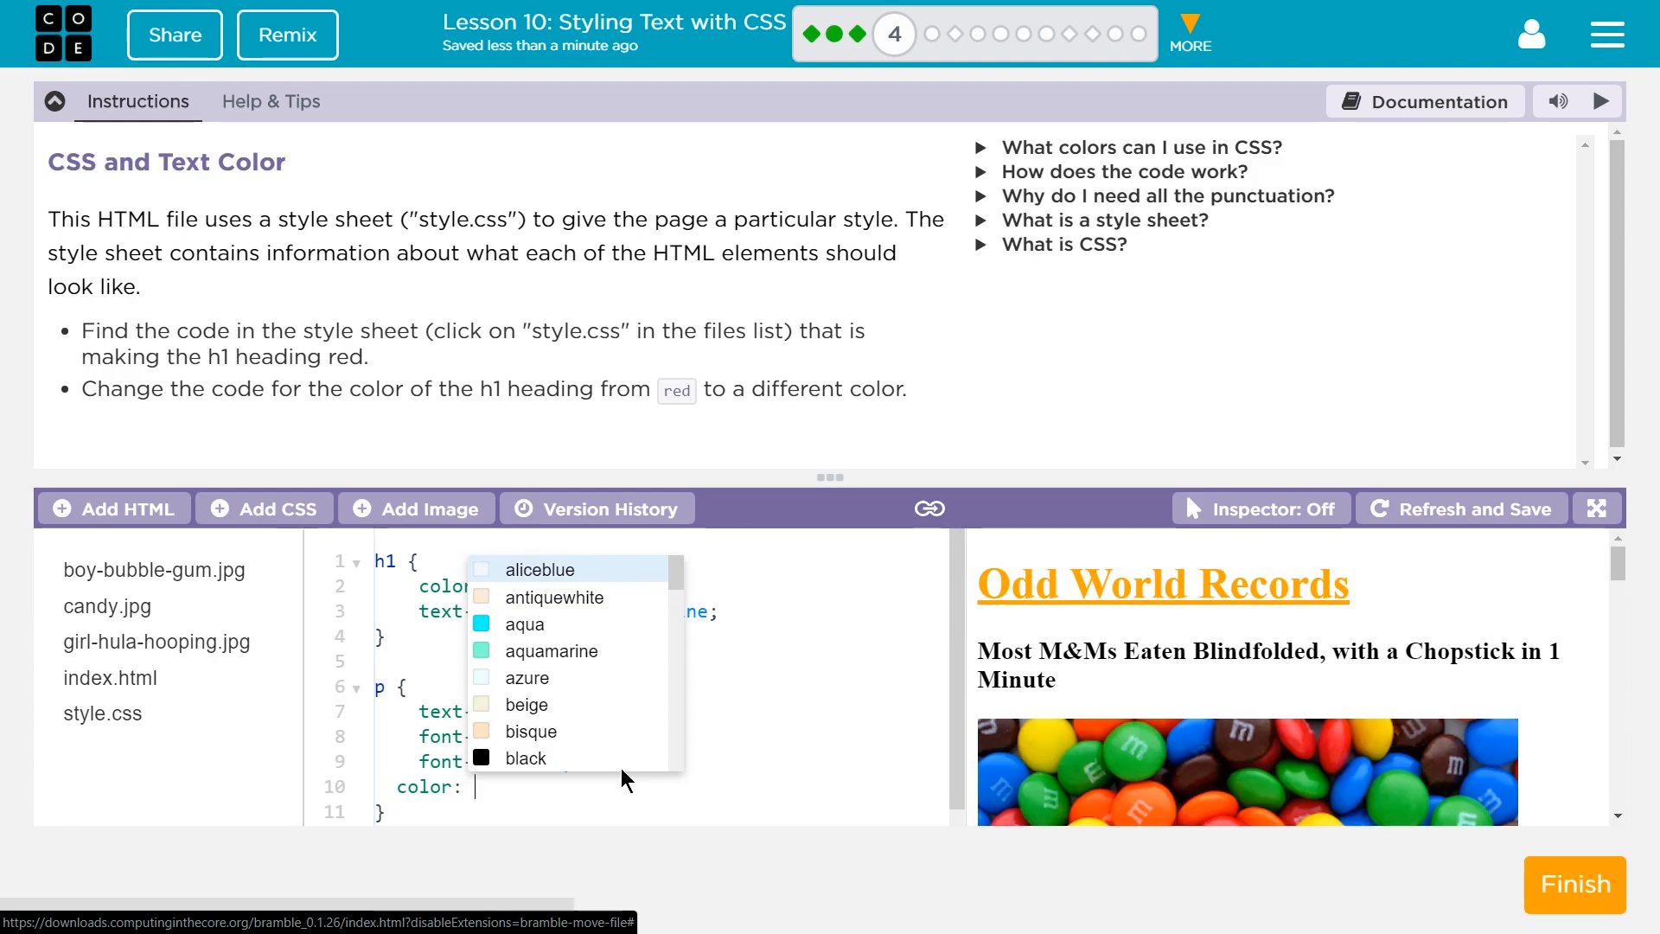
type("yellow;")
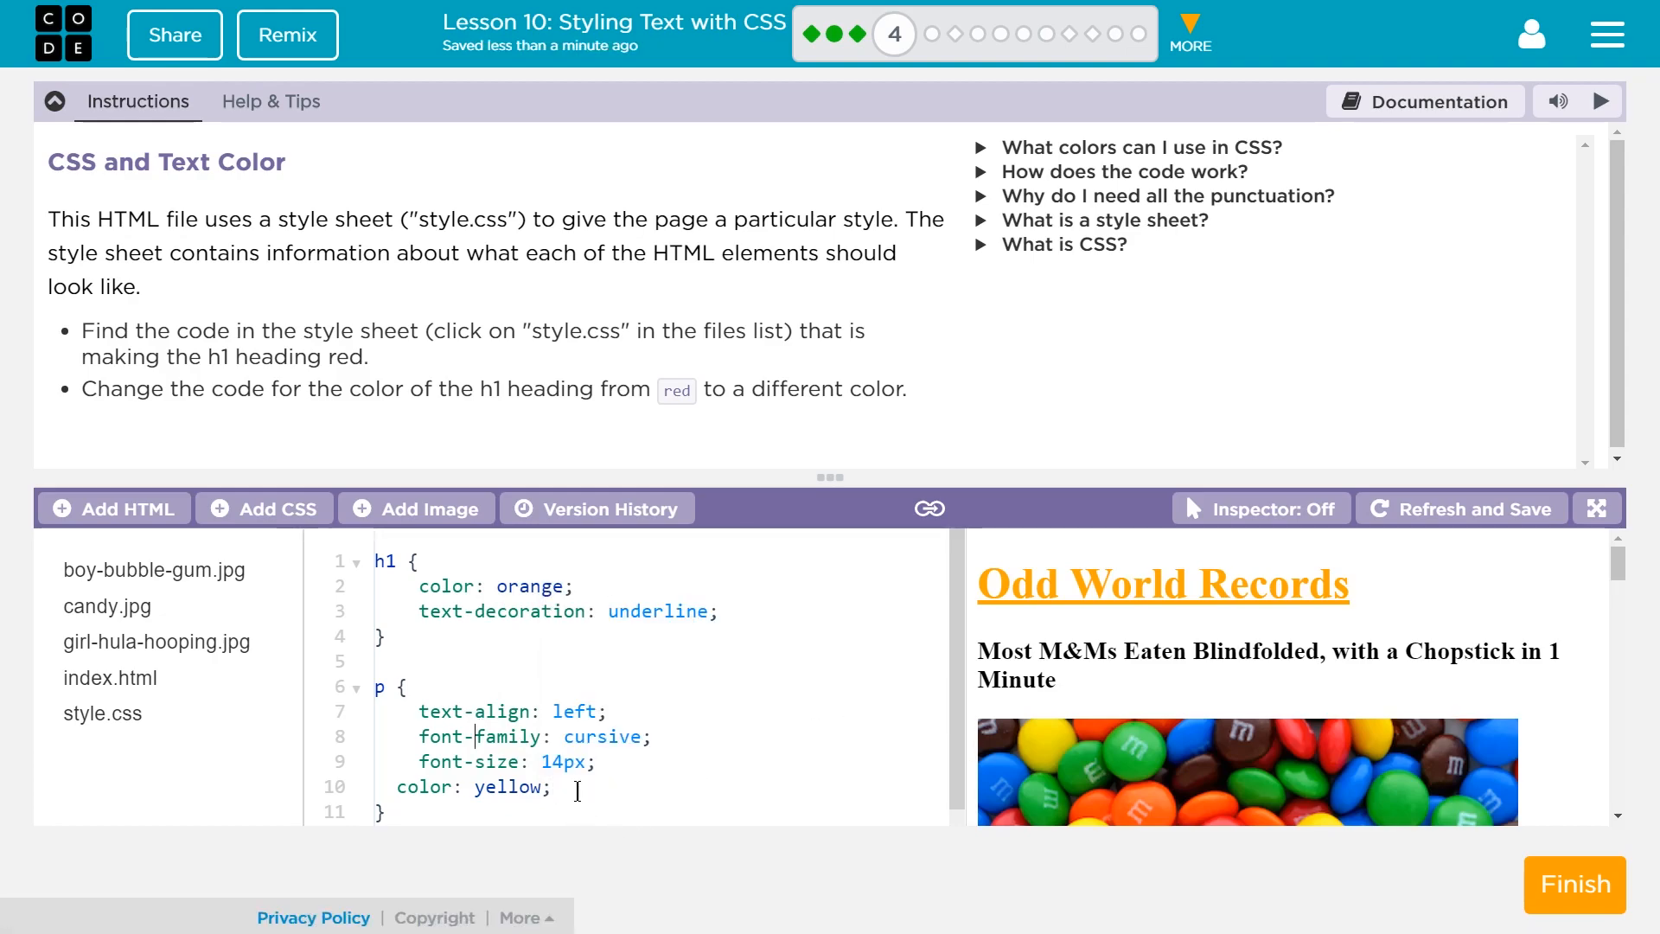
mouse_move(1411, 572)
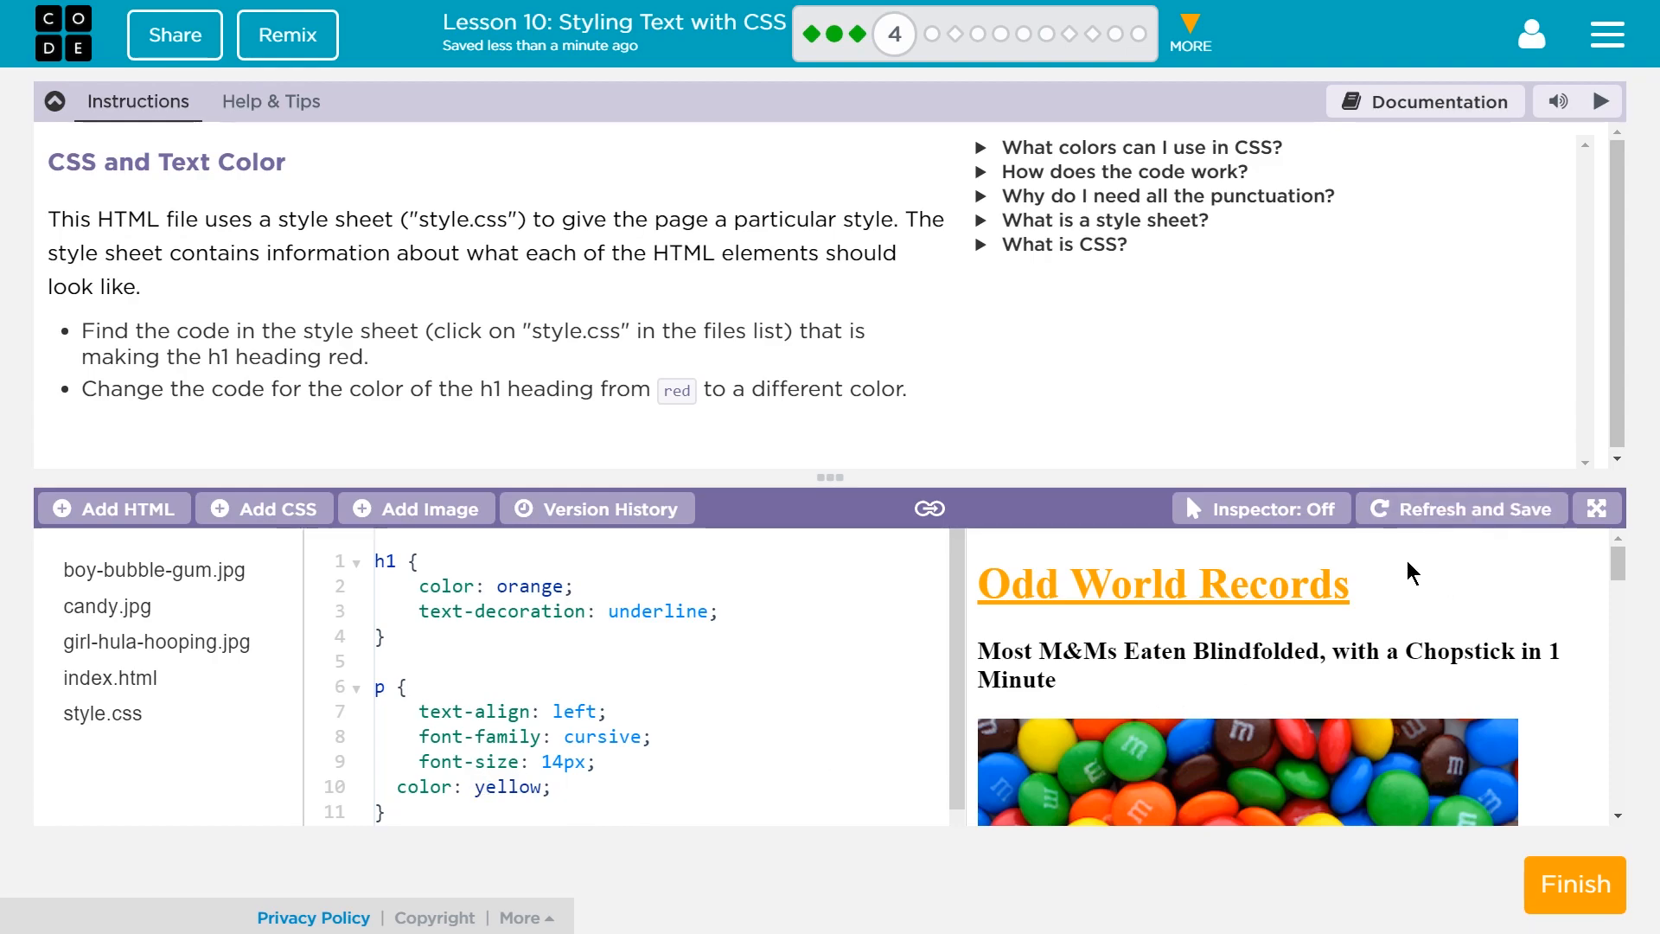
scroll("down", 3)
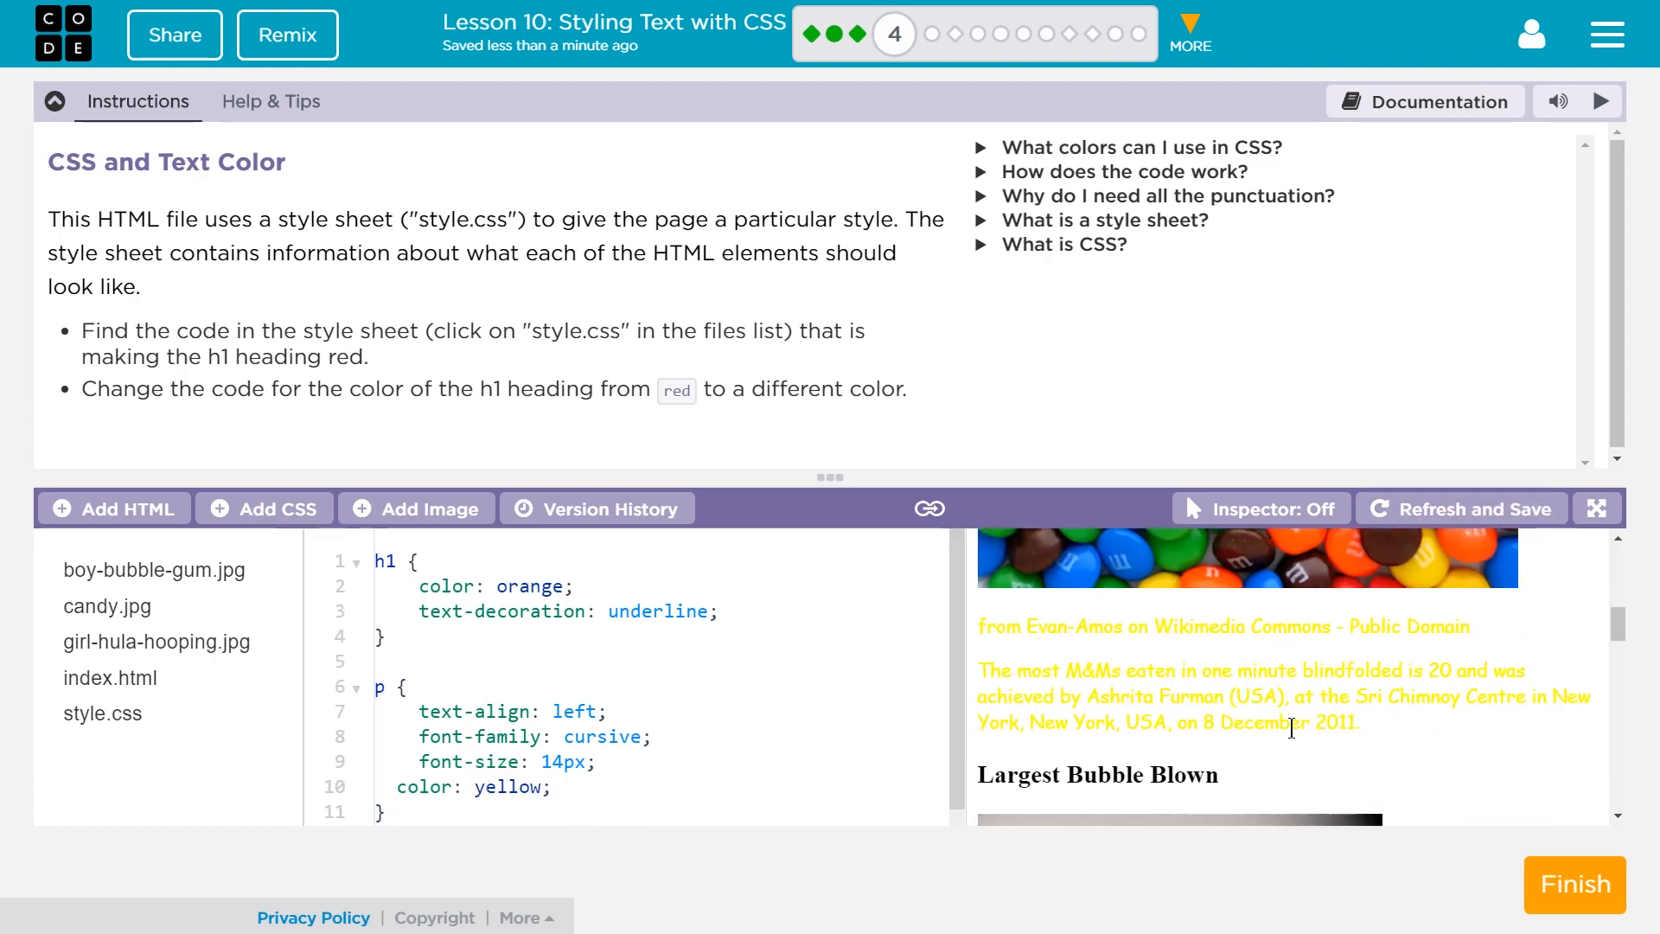
mouse_move(1317, 783)
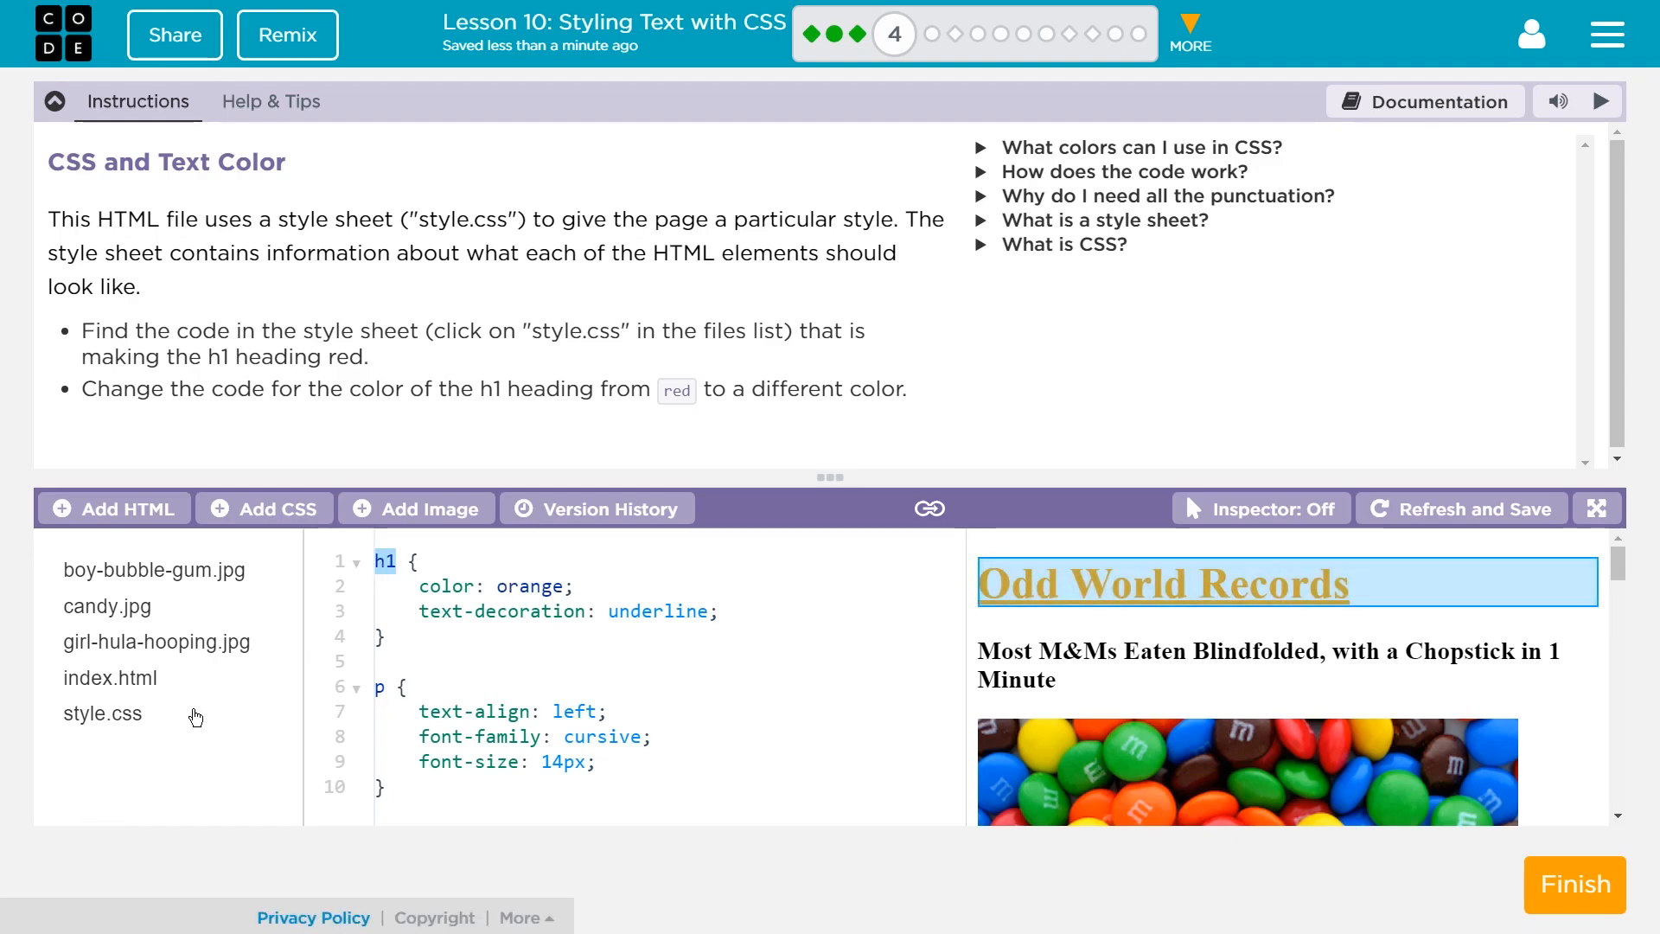
Step: Switch to index.html and scroll through the Odd World Records markup
left_click(109, 678)
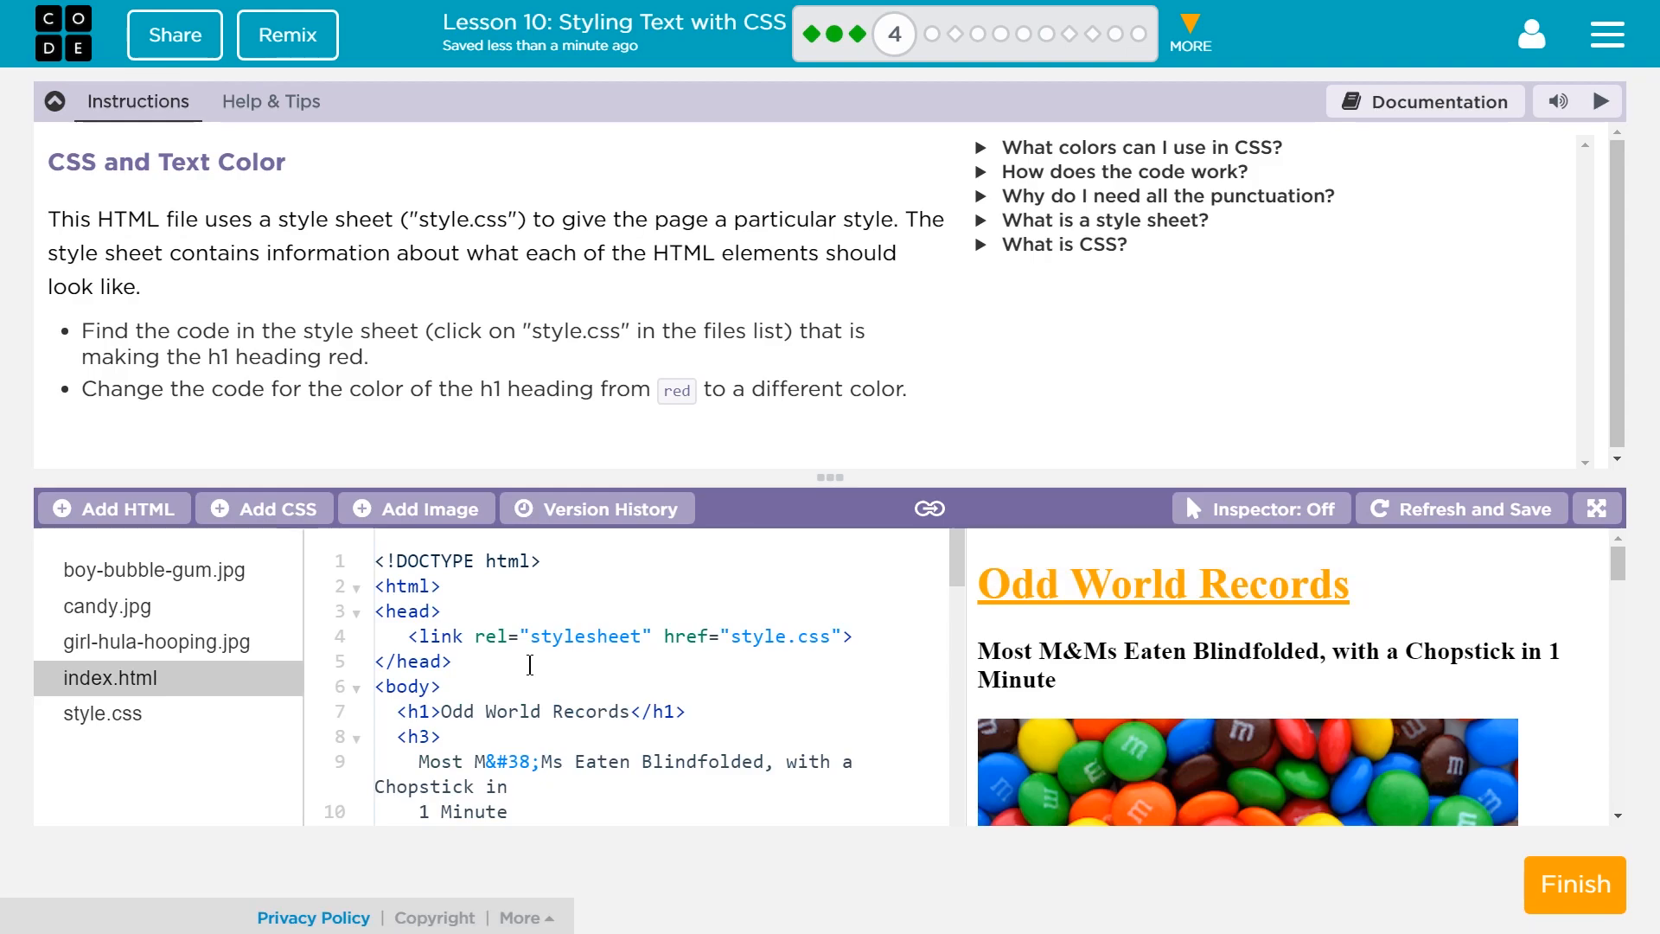
scroll("down", 3)
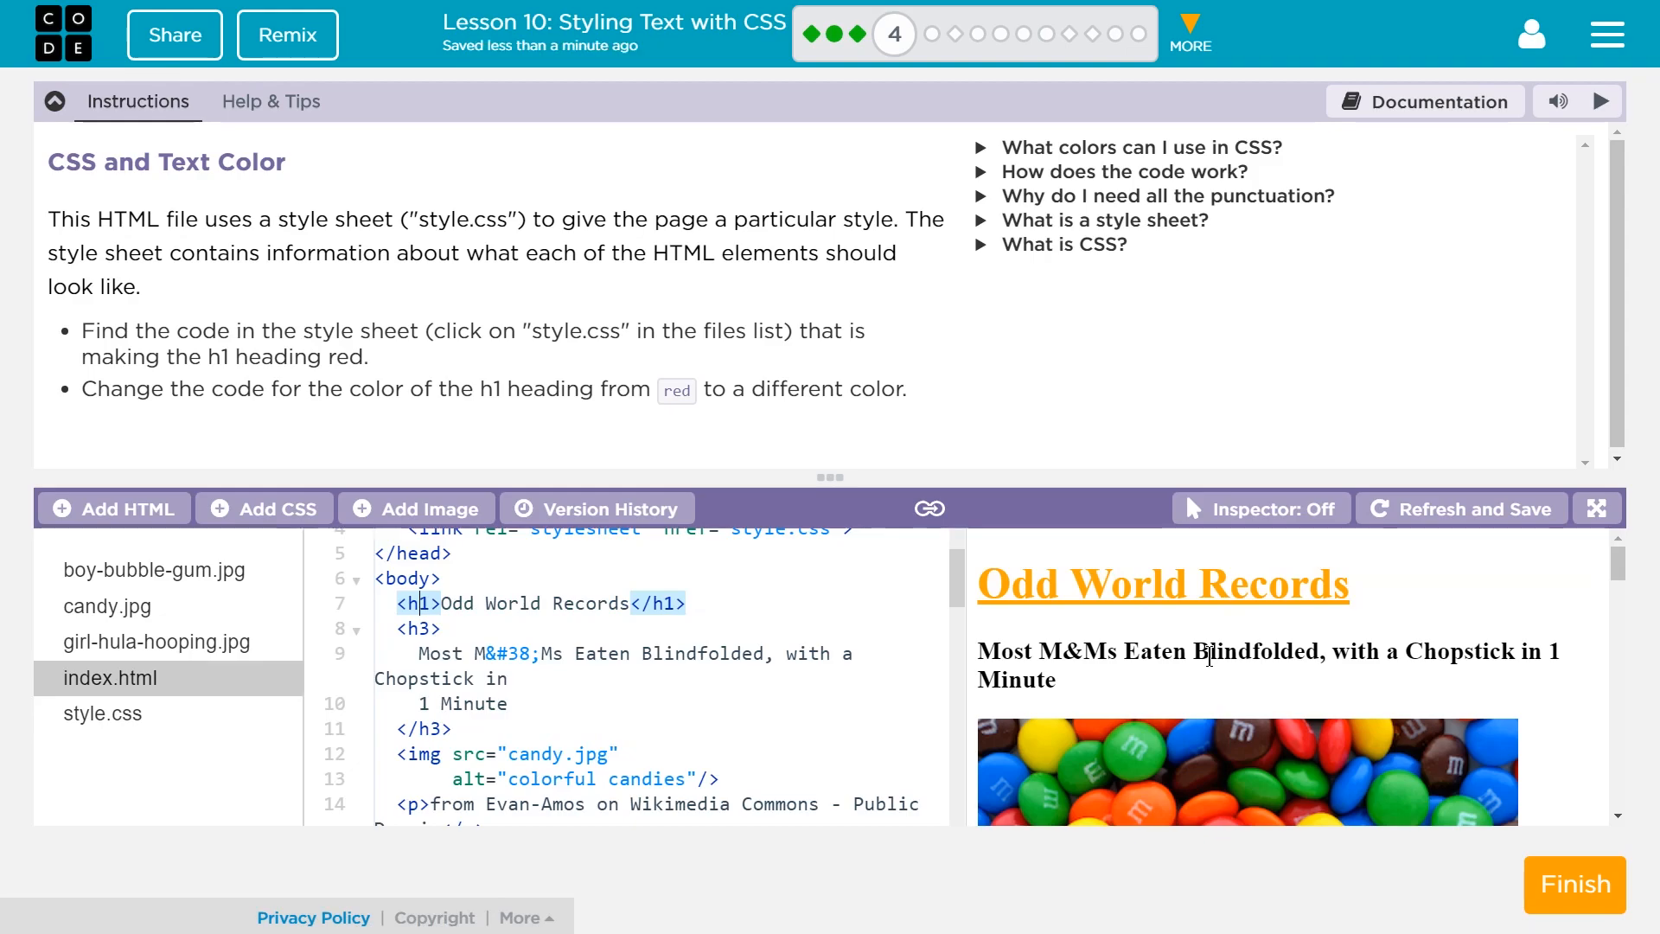
mouse_move(1372, 767)
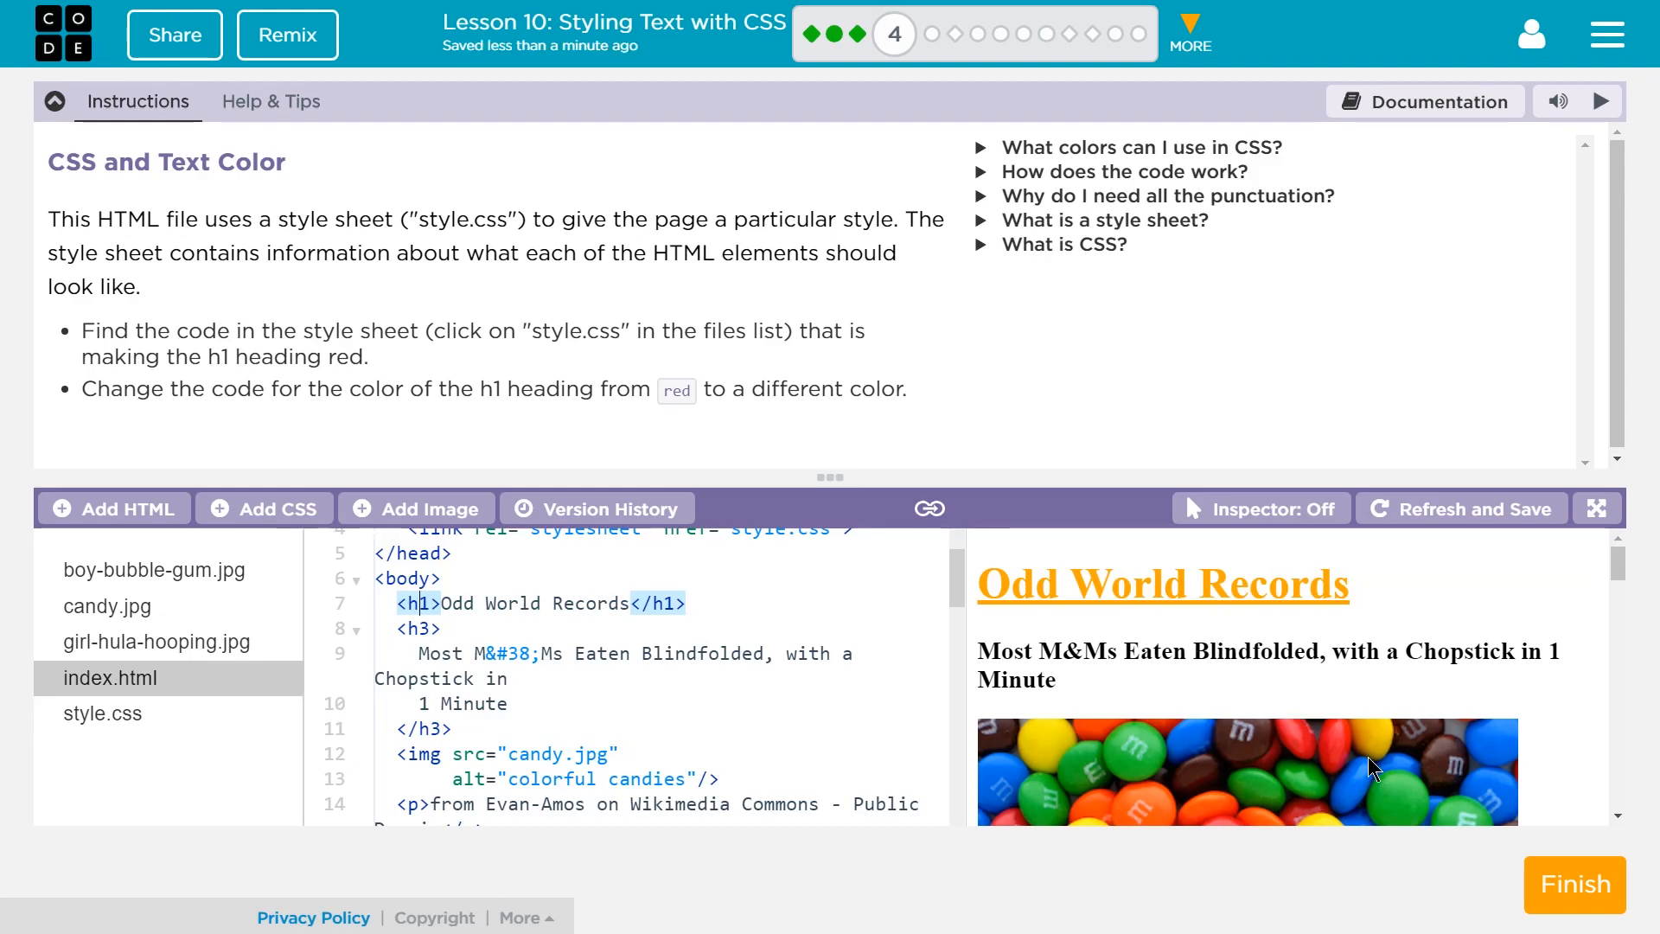